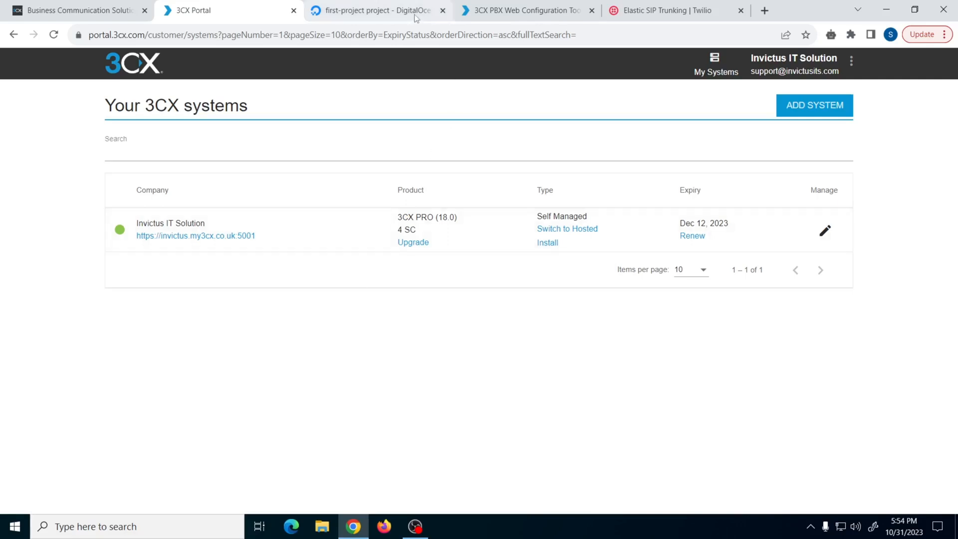
- From the 3CX systems list, start a self-managed install on the 3CX Self Hosted plan
{"action": "left_click", "coordinate": [373, 10]}
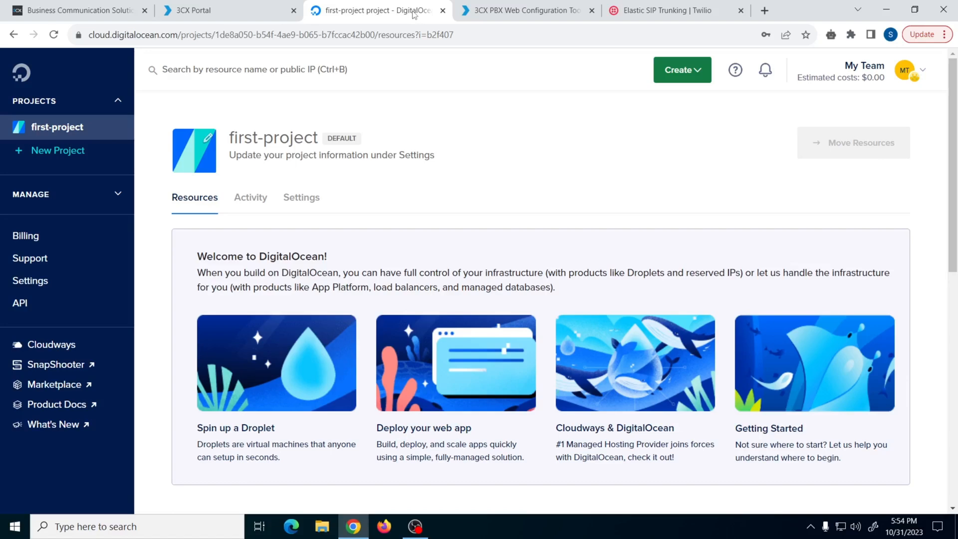
{"action": "left_click", "coordinate": [192, 10]}
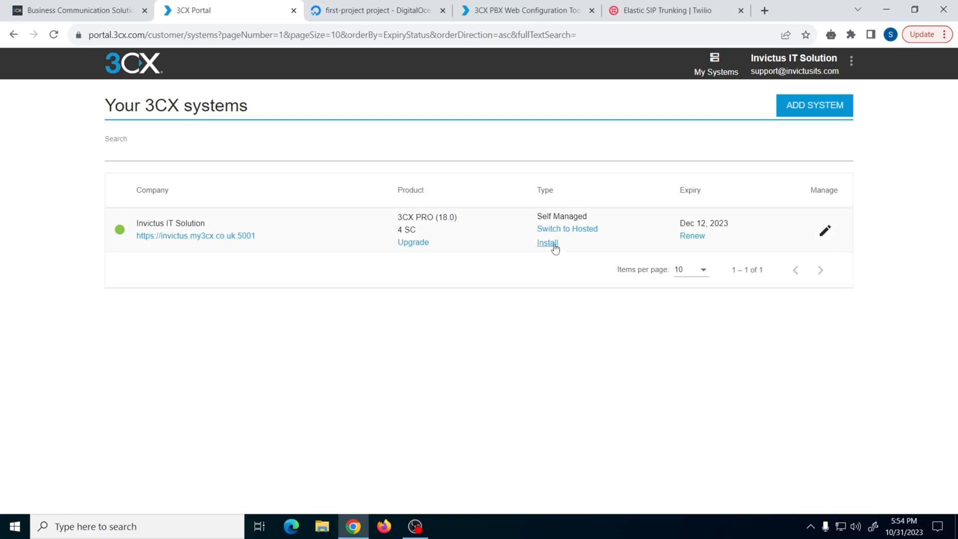
{"action": "mouse_move", "coordinate": [543, 248]}
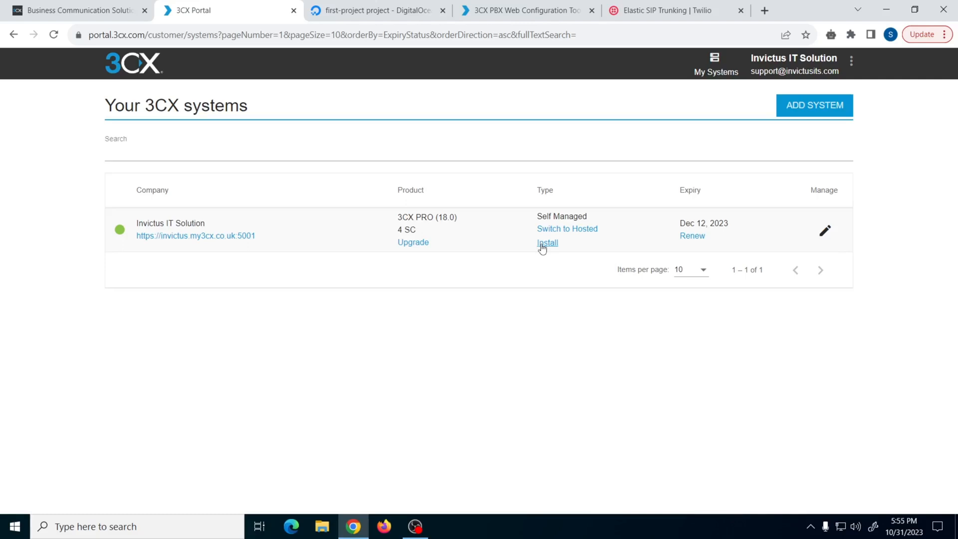
{"action": "left_click", "coordinate": [547, 243]}
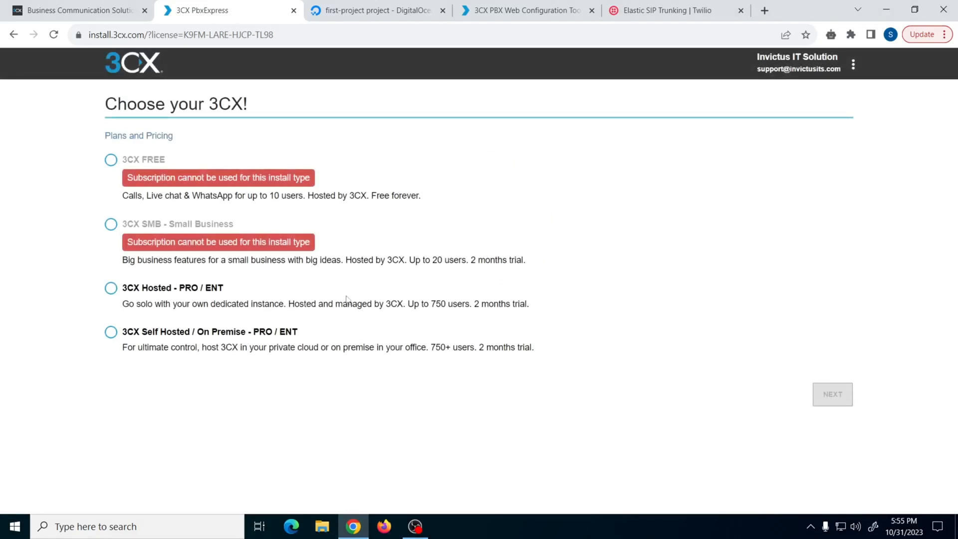
{"action": "left_click", "coordinate": [111, 331]}
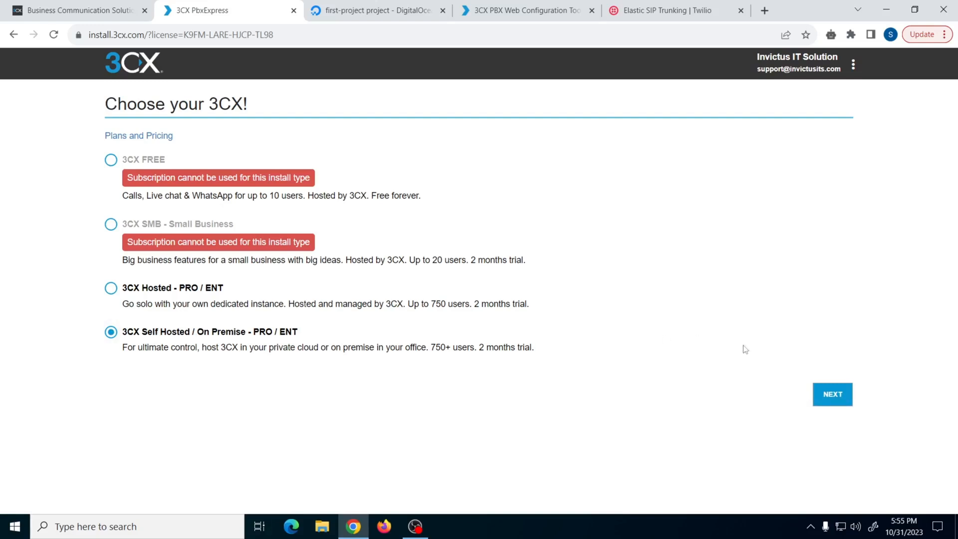
{"action": "left_click", "coordinate": [832, 394]}
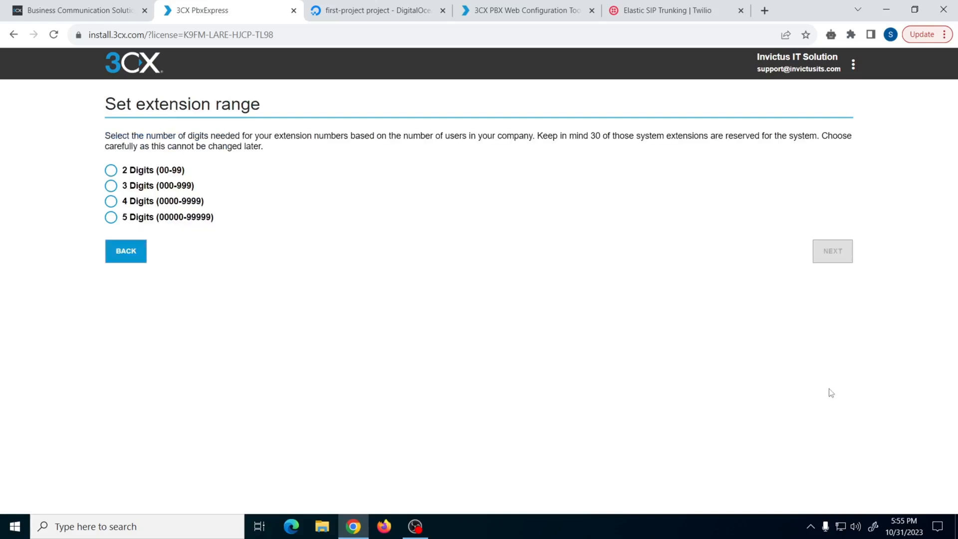
- Choose 3-digit extensions and Digital Ocean as the platform, launching its 3CX marketplace page
{"action": "left_click", "coordinate": [111, 185]}
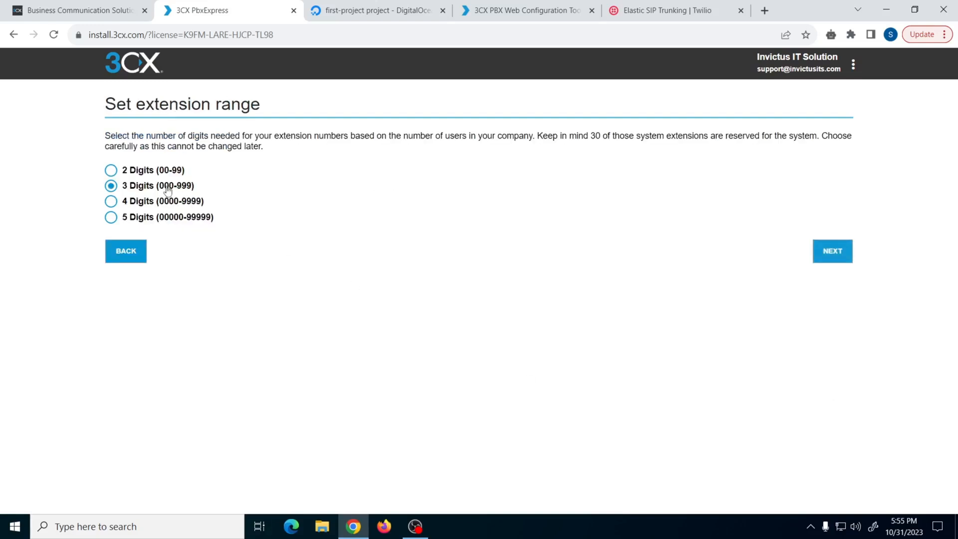
{"action": "left_click", "coordinate": [831, 251]}
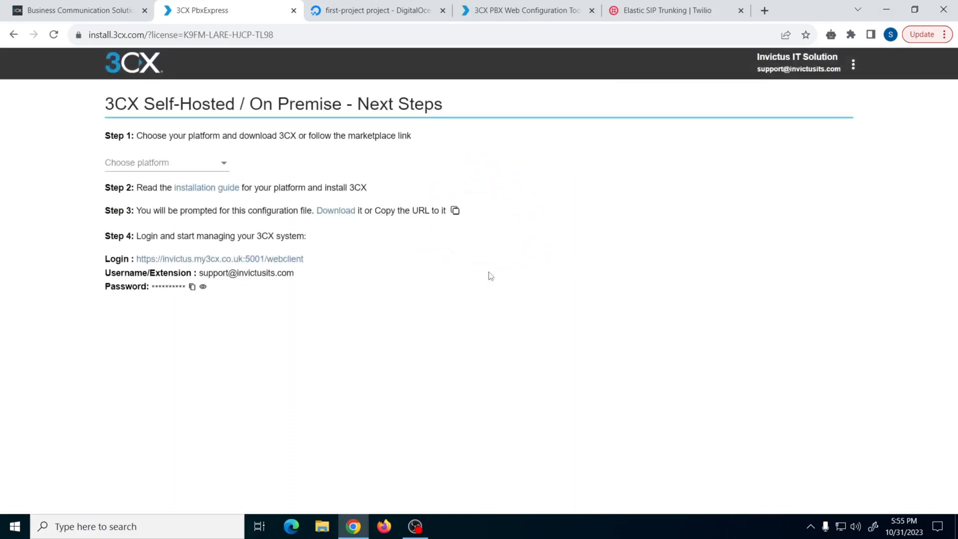
{"action": "left_click", "coordinate": [167, 163]}
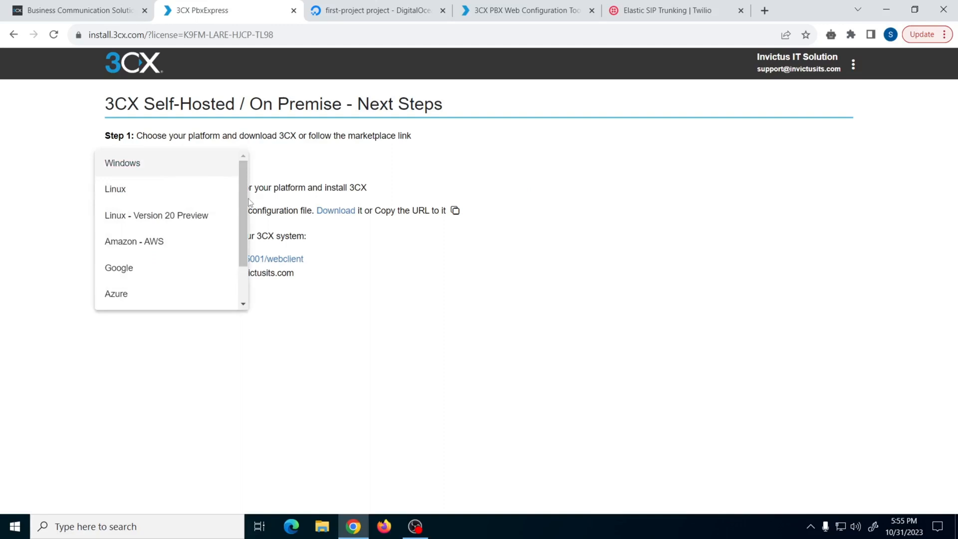
{"action": "scroll", "scroll_direction": "down", "scroll_amount": 3}
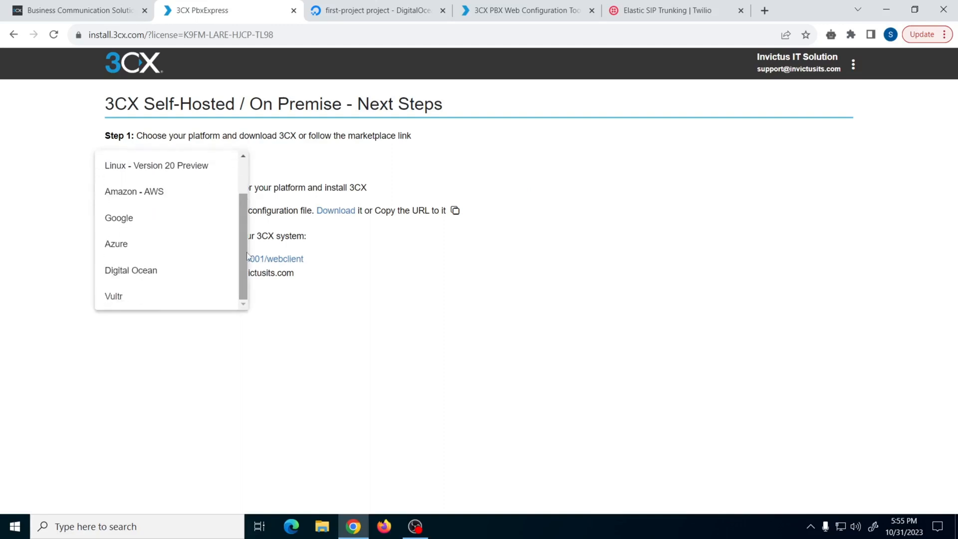
{"action": "left_click", "coordinate": [131, 271]}
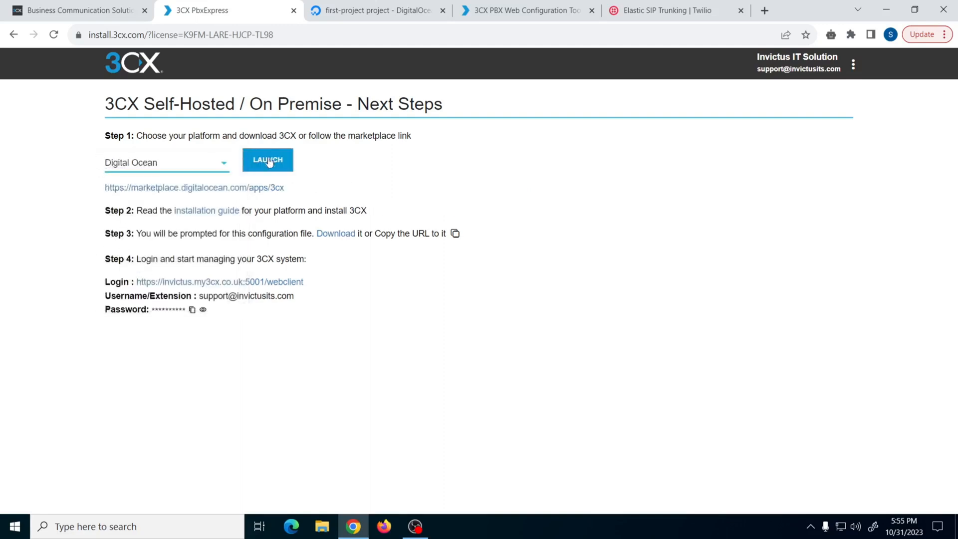
{"action": "left_click", "coordinate": [268, 160]}
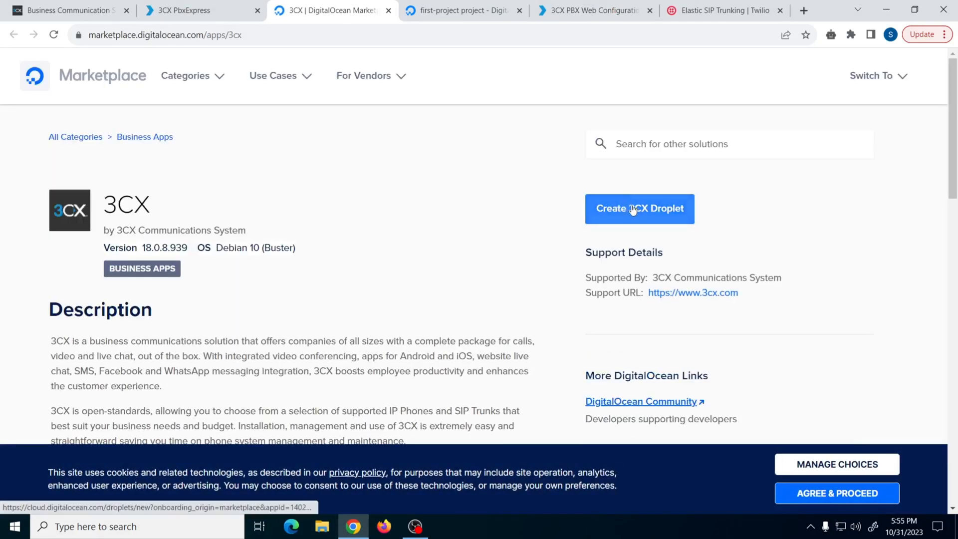
- Create a droplet from the 3CX image with a root password and submit it
{"action": "left_click", "coordinate": [639, 209]}
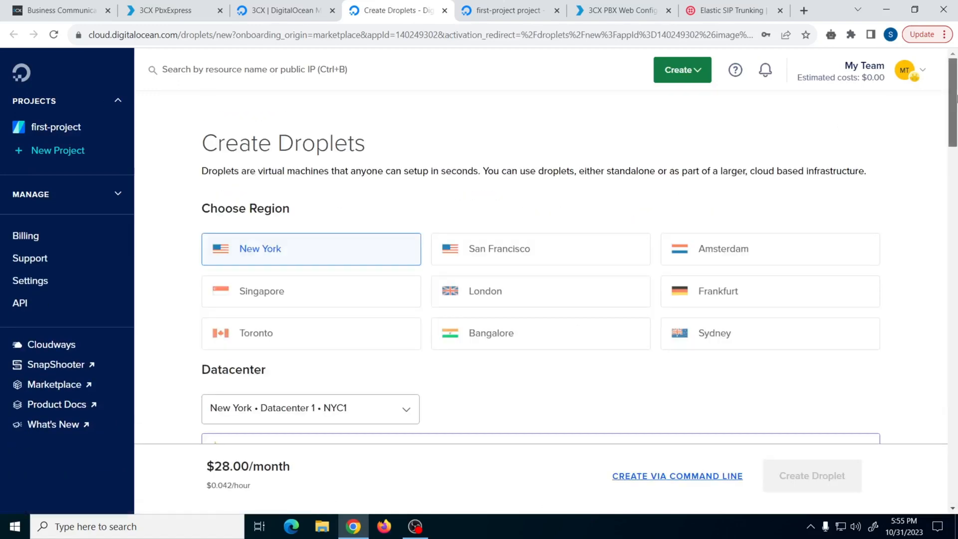
{"action": "scroll", "scroll_direction": "down", "scroll_amount": 3}
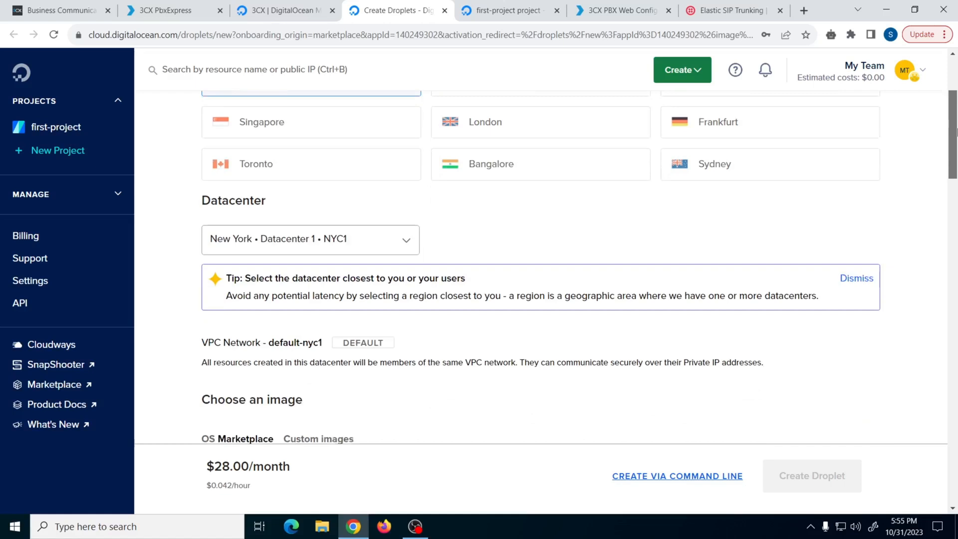
{"action": "scroll", "scroll_direction": "down", "scroll_amount": 3}
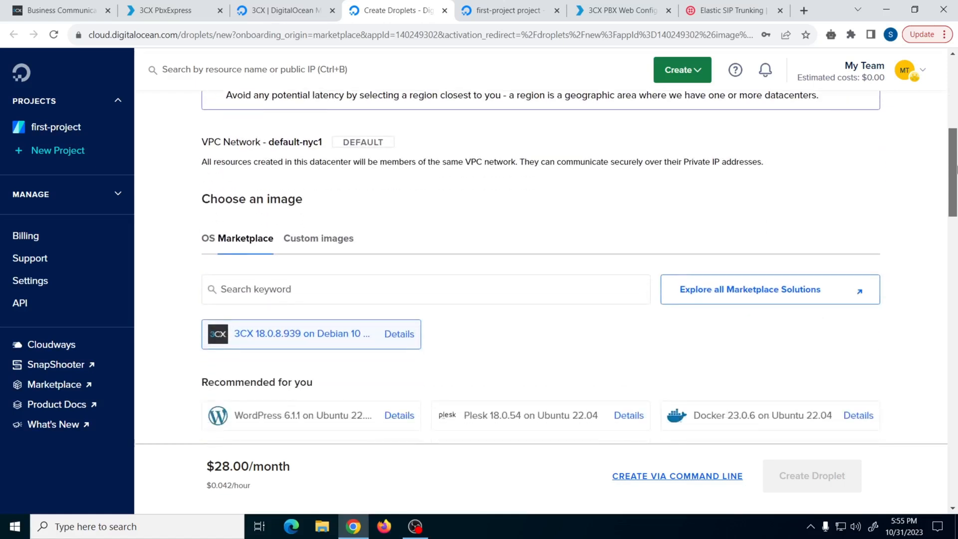
{"action": "scroll", "scroll_direction": "down", "scroll_amount": 3}
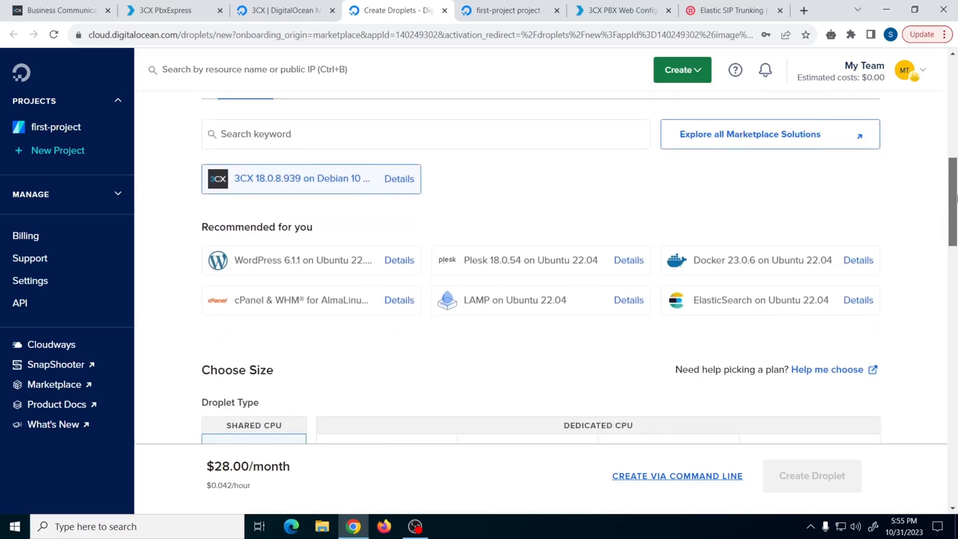
{"action": "scroll", "scroll_direction": "down", "scroll_amount": 3}
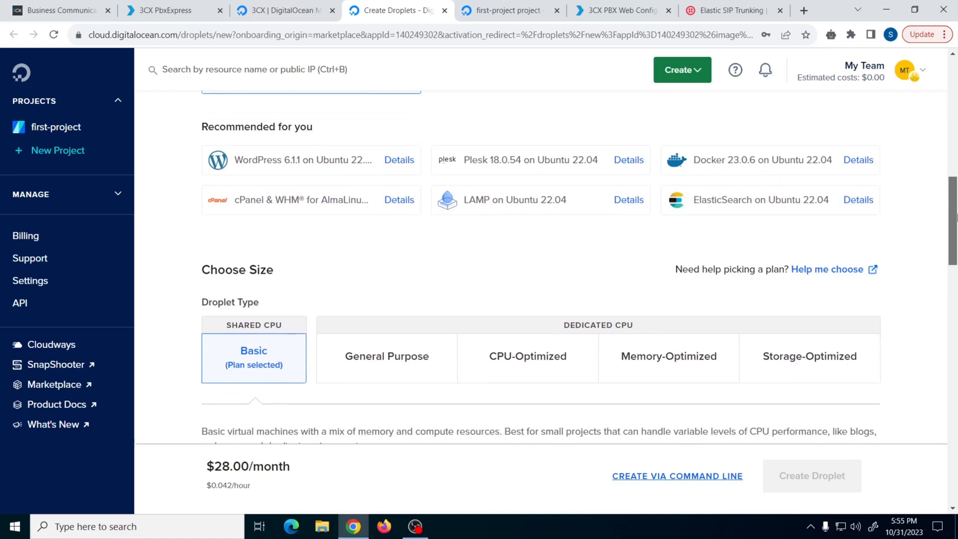
{"action": "scroll", "scroll_direction": "down", "scroll_amount": 3}
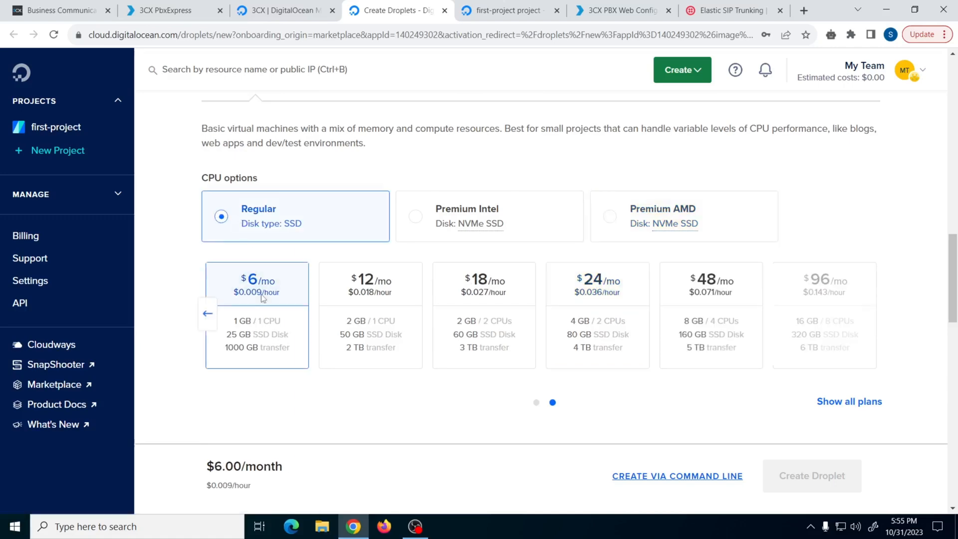
{"action": "scroll", "scroll_direction": "down", "scroll_amount": 3}
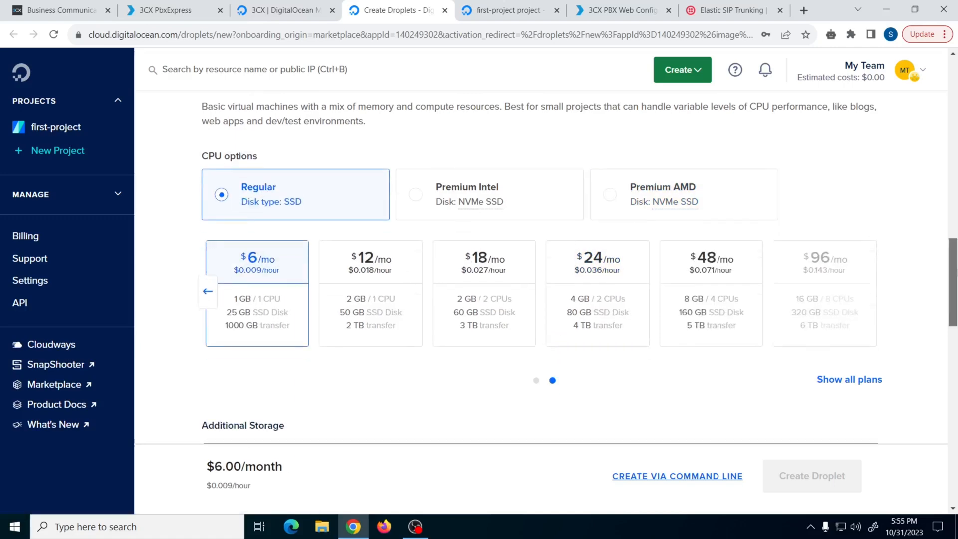
{"action": "scroll", "scroll_direction": "down", "scroll_amount": 3}
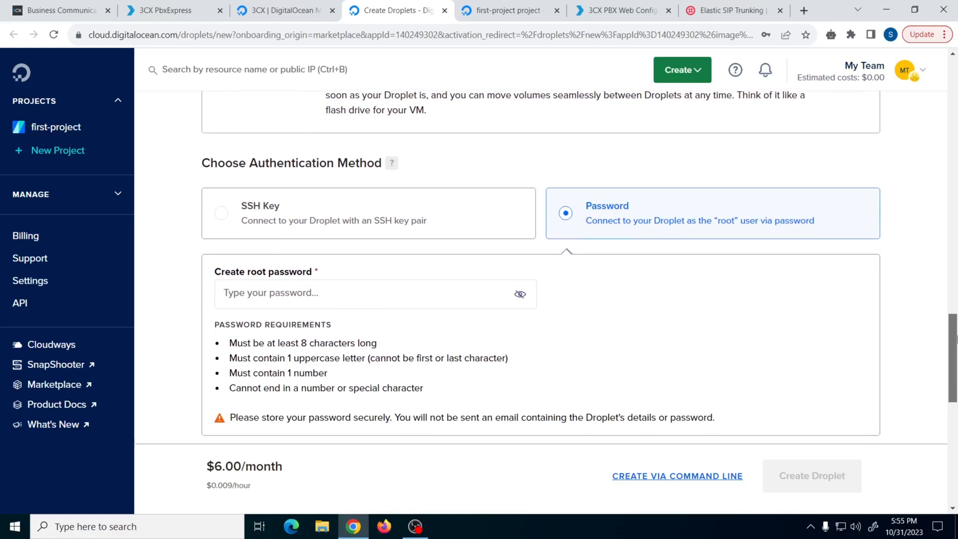
{"action": "left_click", "coordinate": [366, 293]}
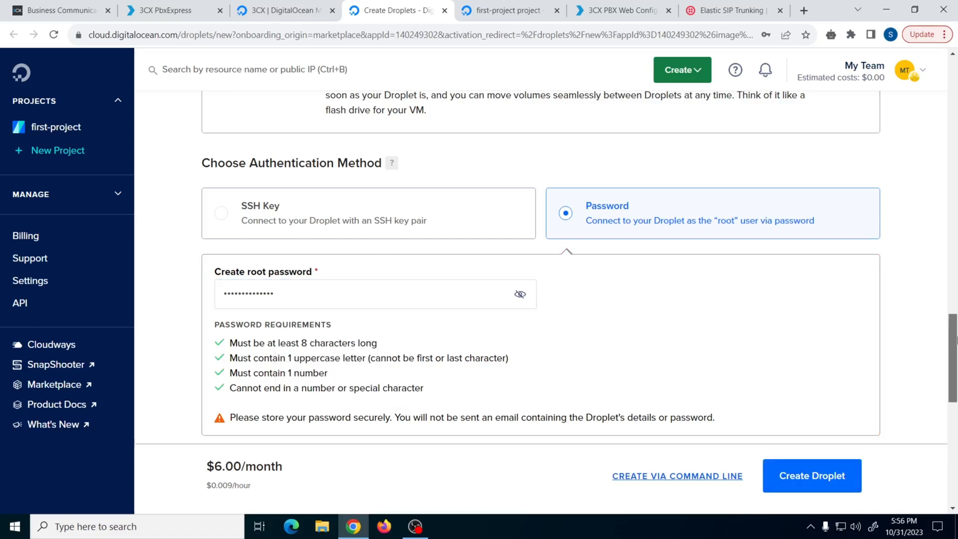
{"action": "scroll", "scroll_direction": "down", "scroll_amount": 3}
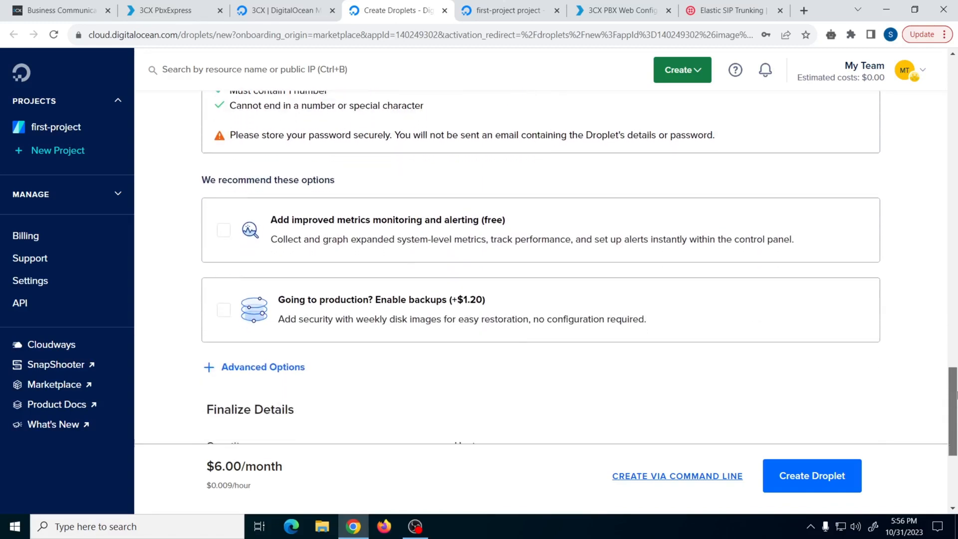
{"action": "scroll", "scroll_direction": "down", "scroll_amount": 3}
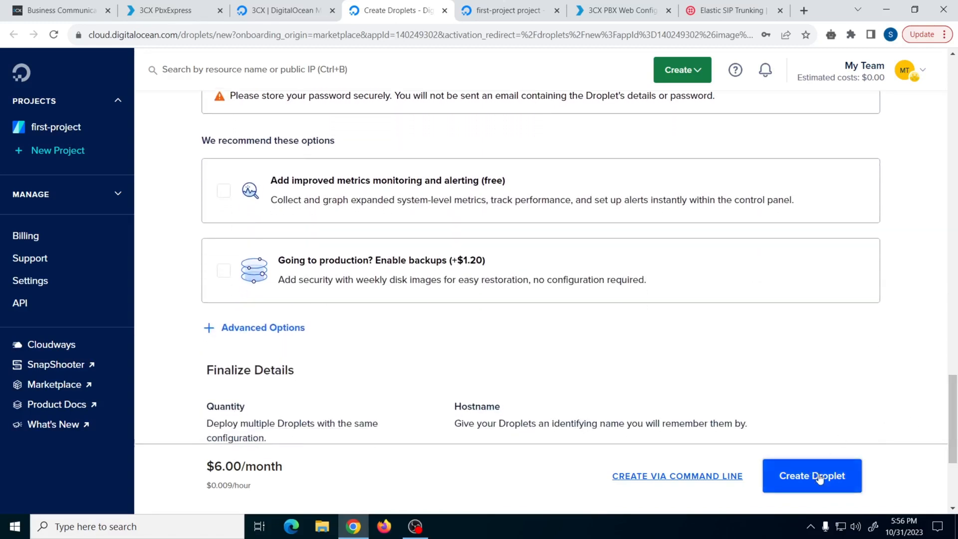
{"action": "left_click", "coordinate": [812, 476]}
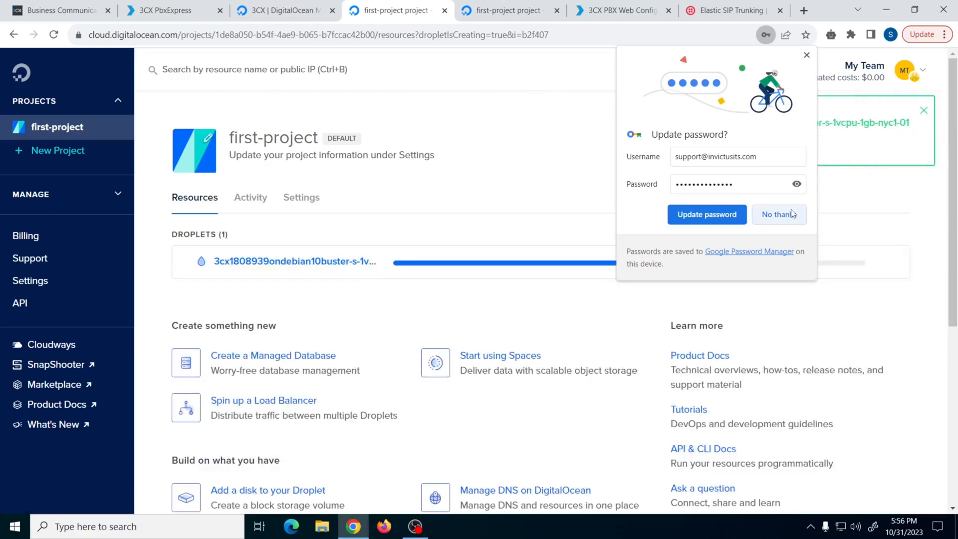
- Decline Chrome's password update and watch the droplet provision on the Resources page
{"action": "left_click", "coordinate": [779, 215]}
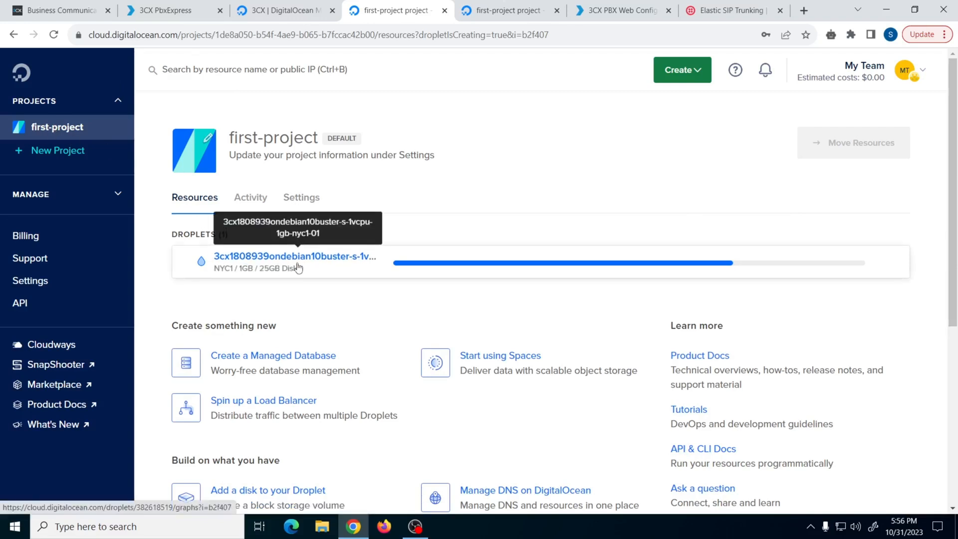
{"action": "mouse_move", "coordinate": [622, 256]}
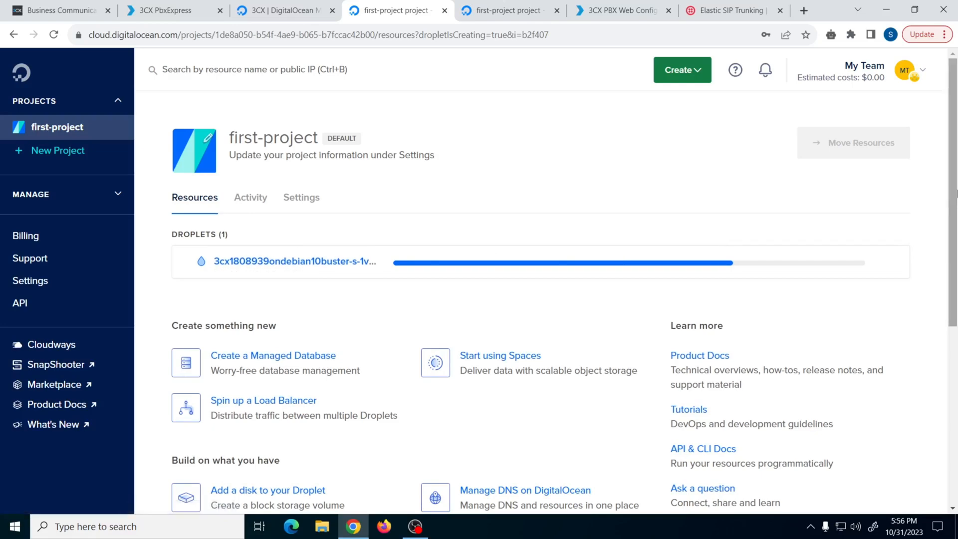
{"action": "scroll", "scroll_direction": "down", "scroll_amount": 3}
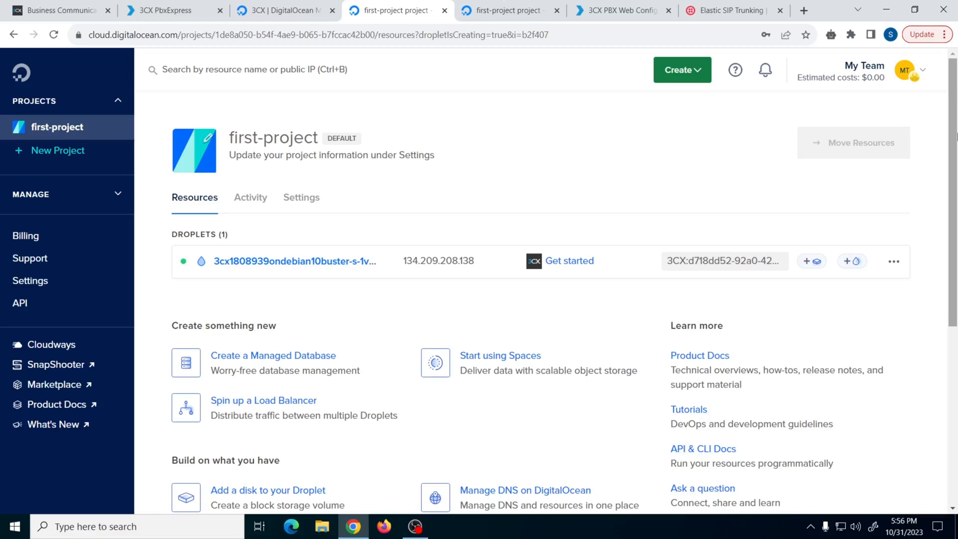
{"action": "mouse_move", "coordinate": [918, 131]}
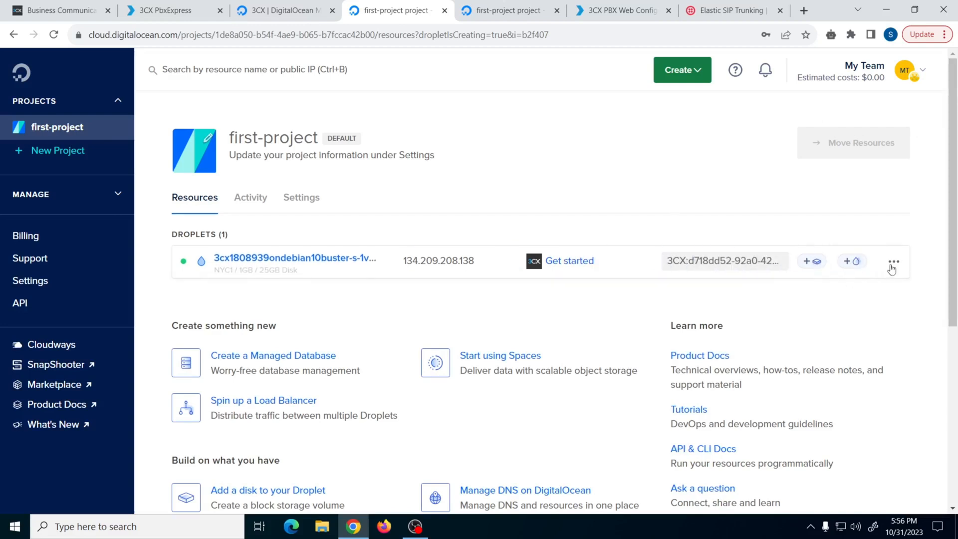
- View the new droplet's details page, then return to the first-project resources
{"action": "left_click", "coordinate": [892, 261]}
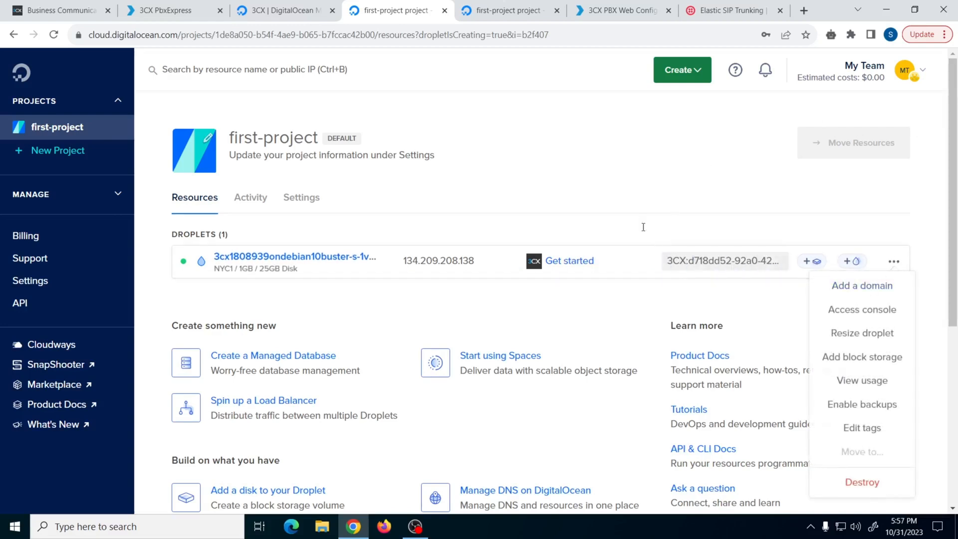
{"action": "left_click", "coordinate": [295, 257]}
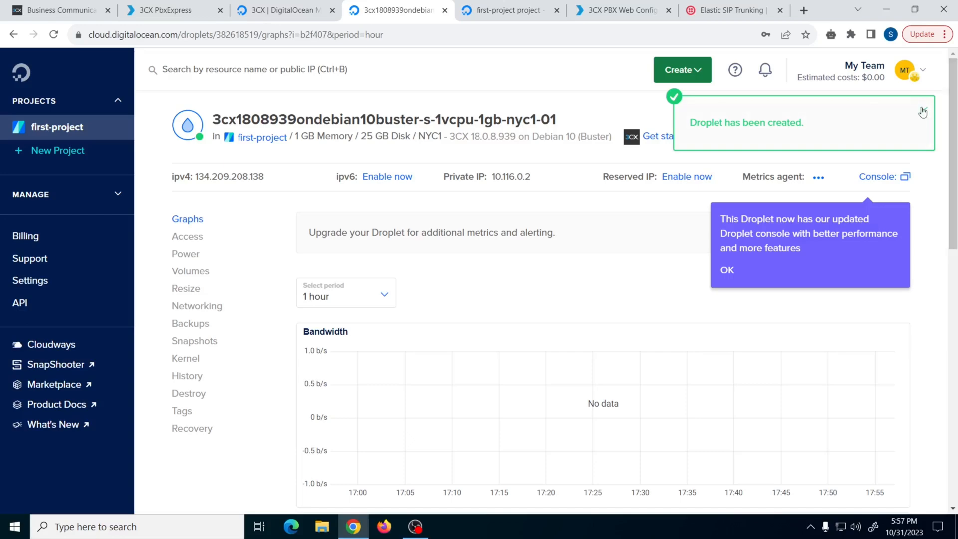
{"action": "scroll", "scroll_direction": "down", "scroll_amount": 3}
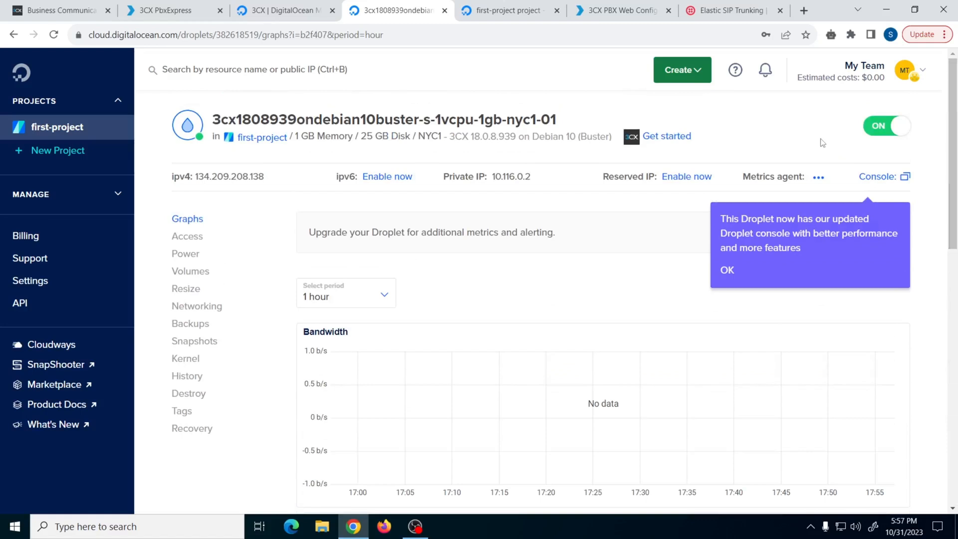
{"action": "left_click", "coordinate": [58, 126]}
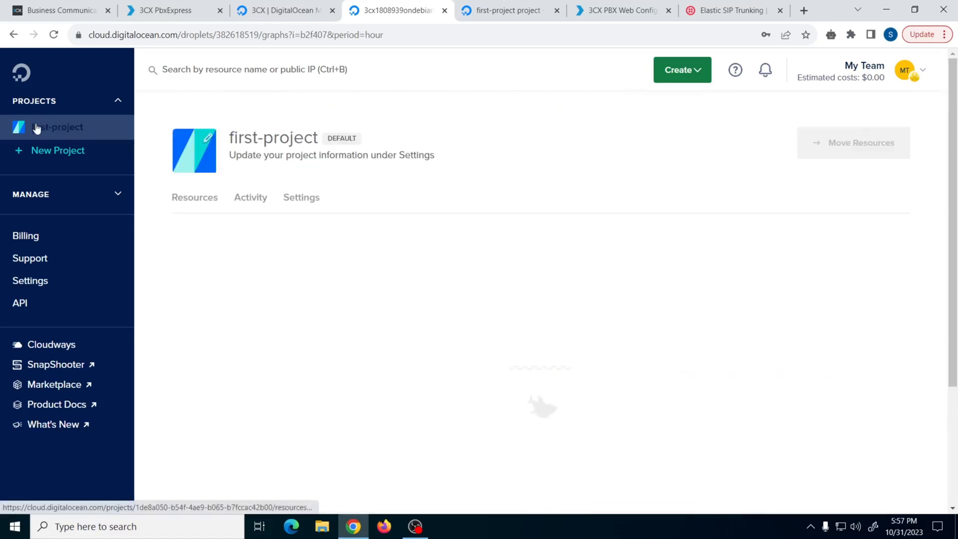
{"action": "left_click", "coordinate": [58, 127]}
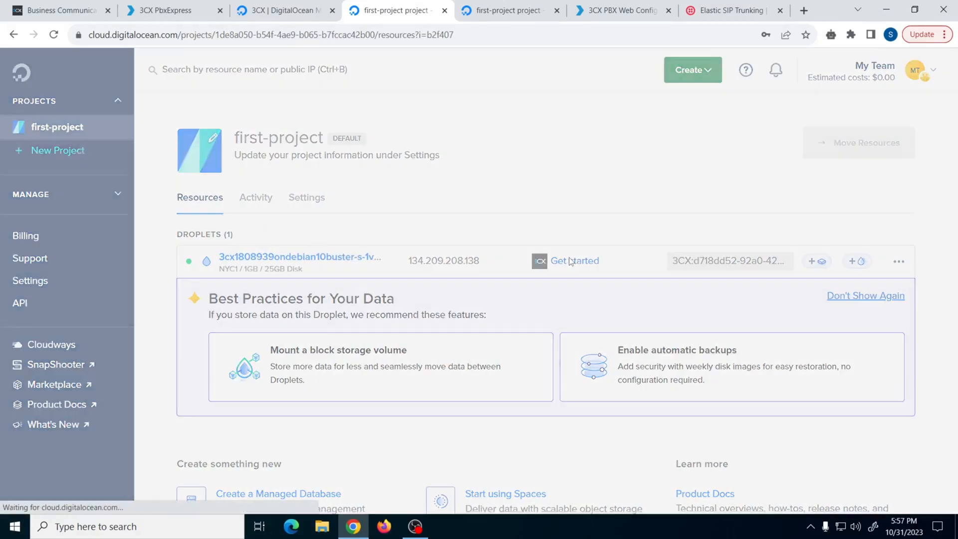
- Launch the 3CX install wizard from Get started, then view the earlier completed installation
{"action": "left_click", "coordinate": [575, 261]}
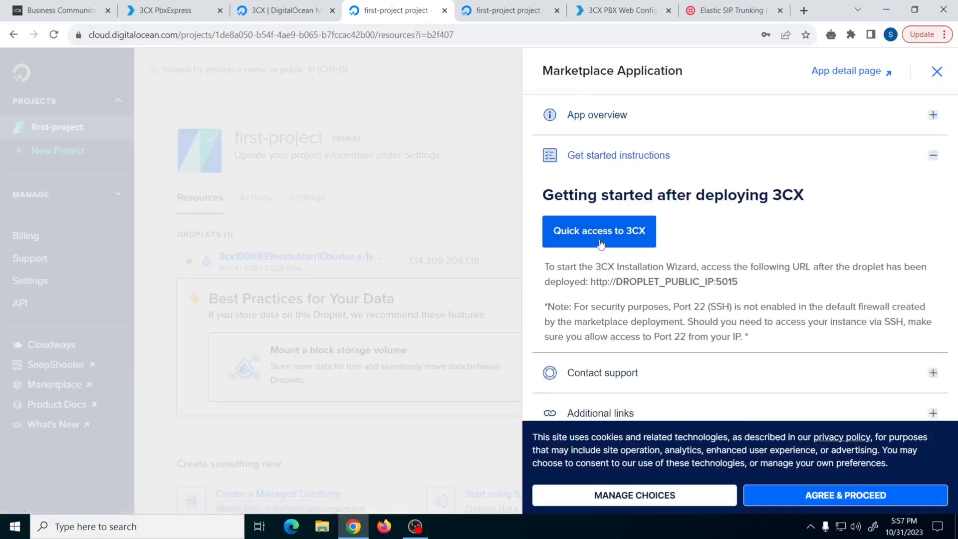
{"action": "left_click", "coordinate": [598, 231]}
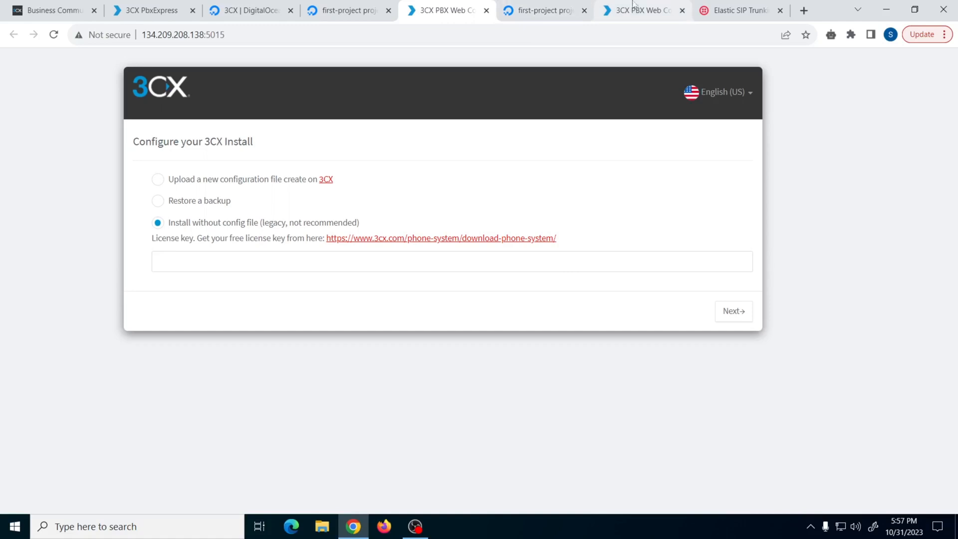
{"action": "left_click", "coordinate": [733, 312]}
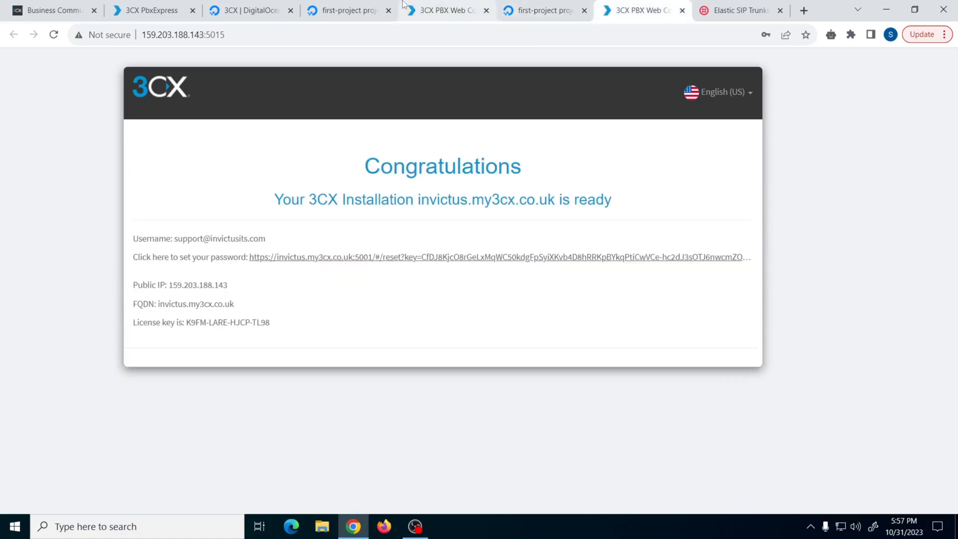
- Select the Invictus IT Solution subscription key in 3CX Portal and return to the install wizard
{"action": "left_click", "coordinate": [146, 10]}
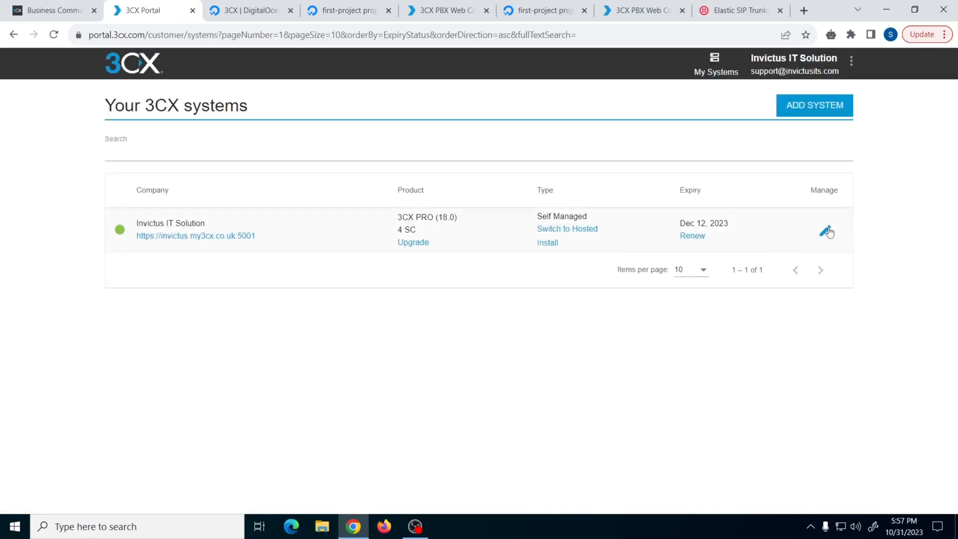
{"action": "left_click", "coordinate": [828, 232]}
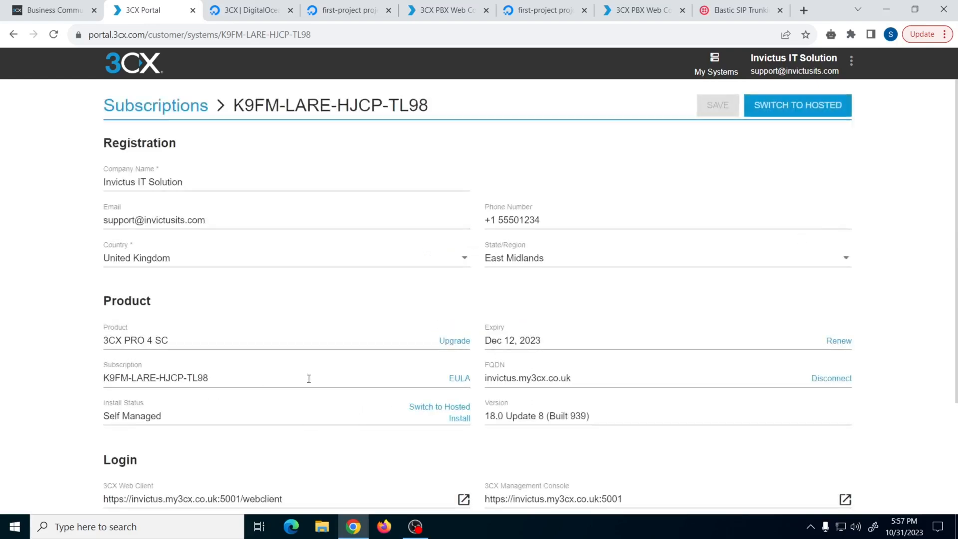
{"action": "triple_click", "coordinate": [154, 378]}
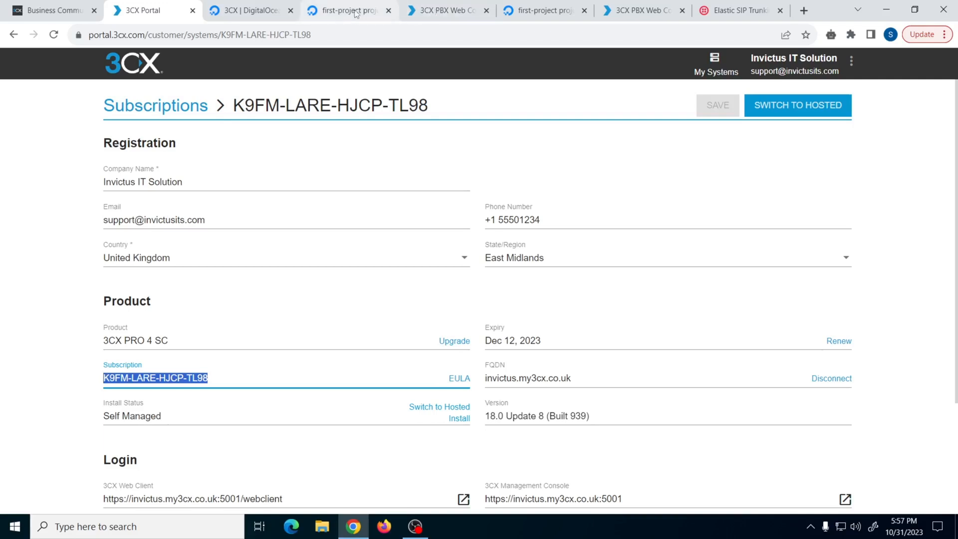
{"action": "left_click", "coordinate": [446, 10]}
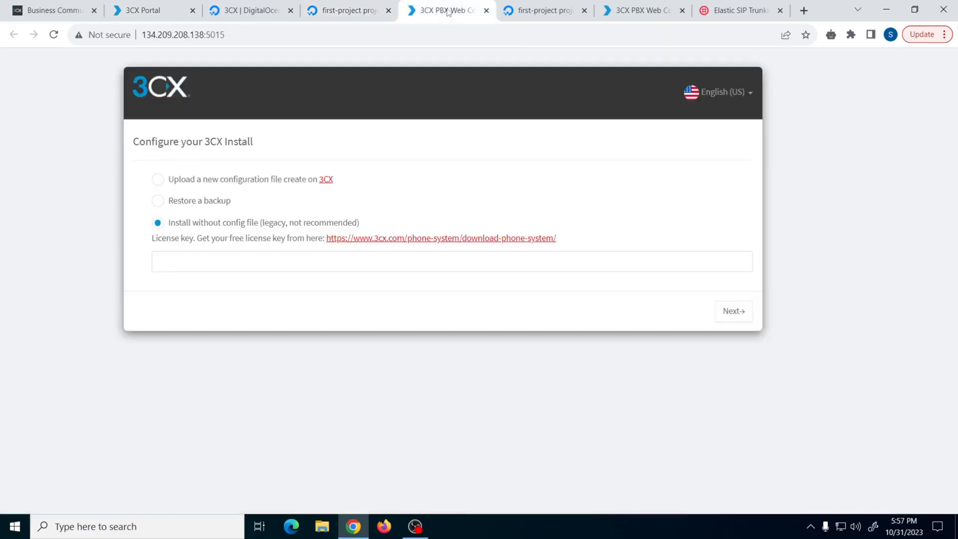
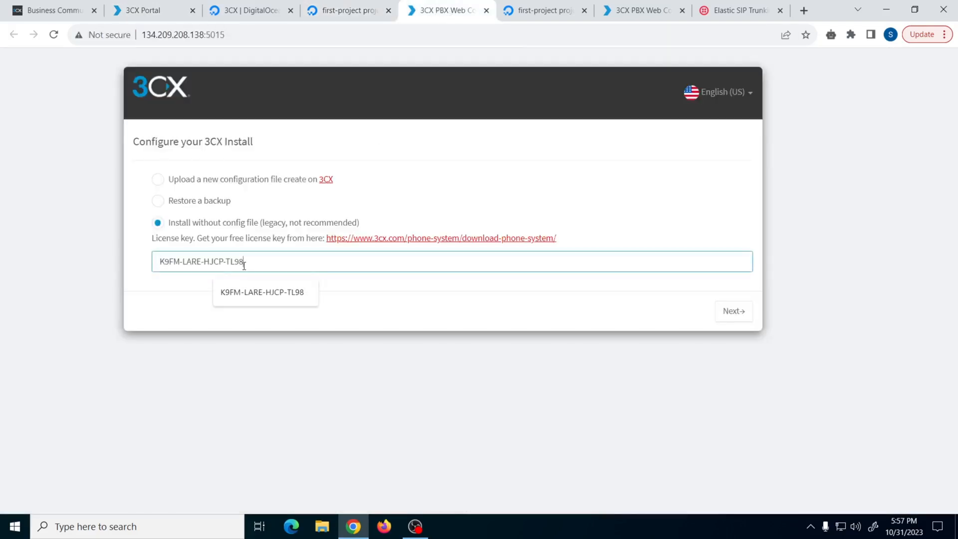
{"action": "left_click", "coordinate": [733, 312]}
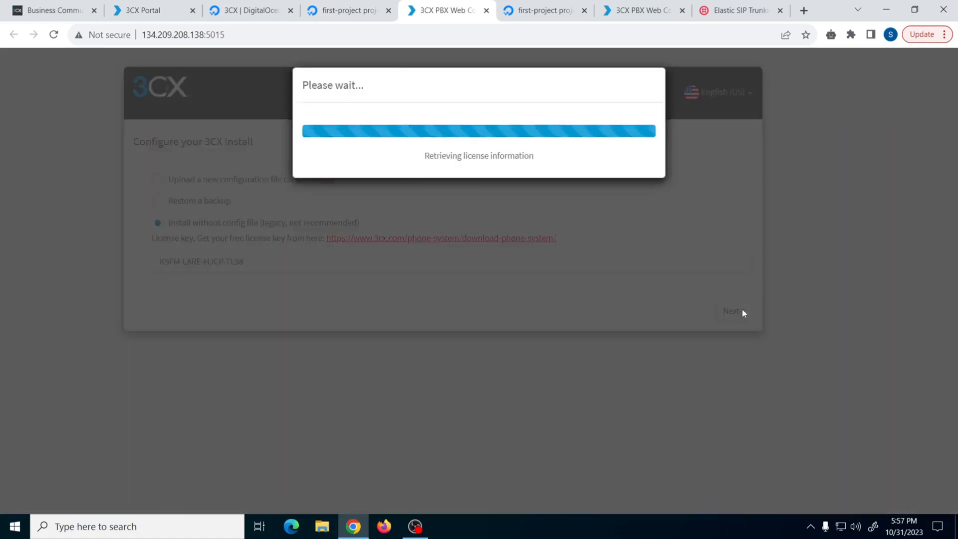
{"action": "left_click", "coordinate": [732, 311]}
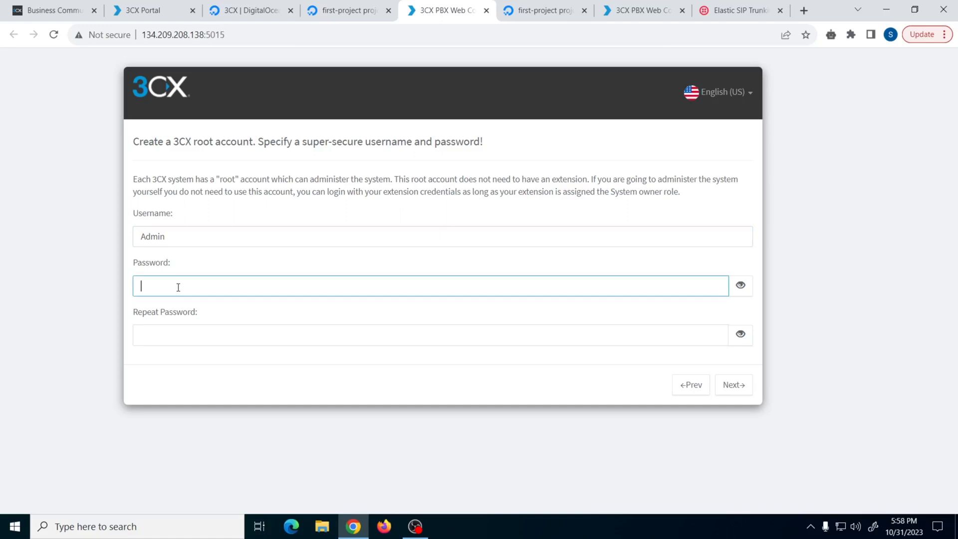
{"action": "type", "text": "password"}
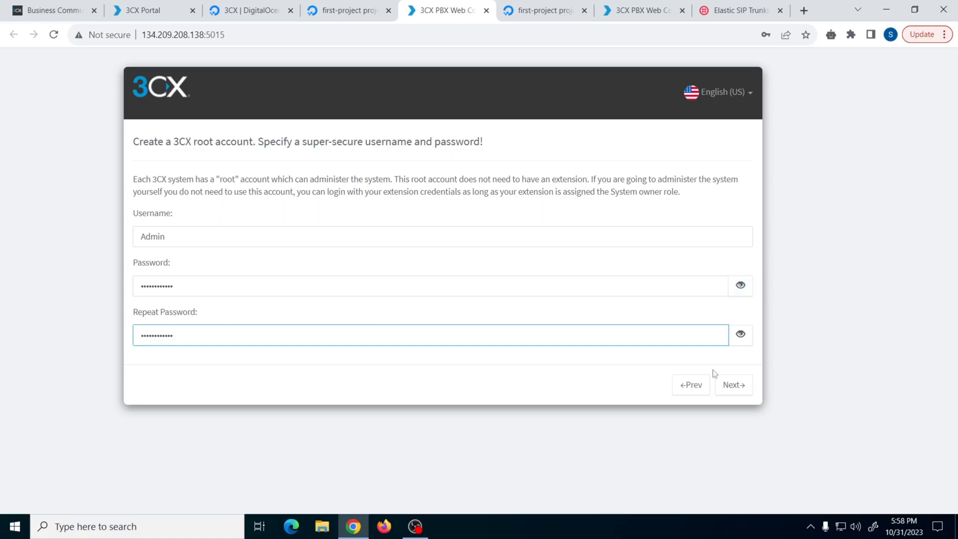
{"action": "left_click", "coordinate": [732, 384]}
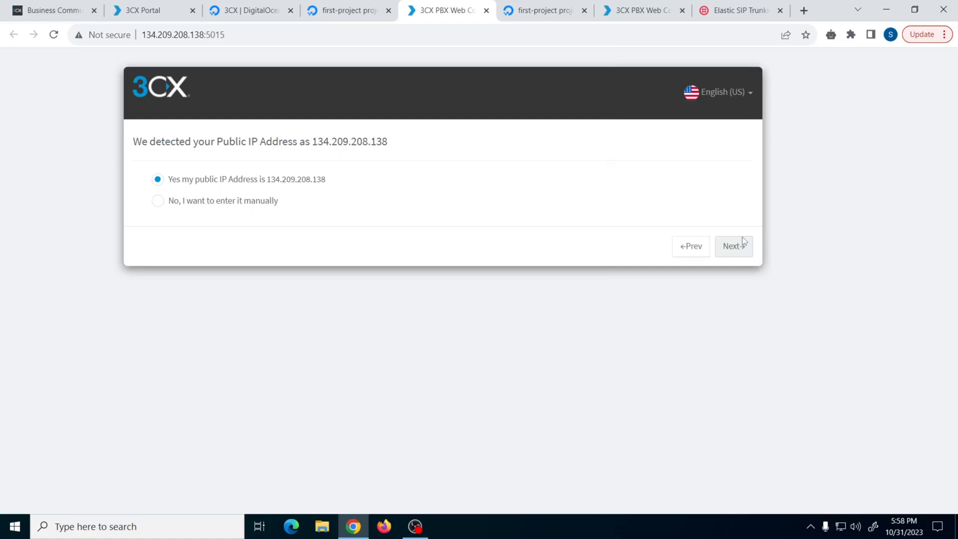
- Accept the detected public IP, default service ports and eth0 network adapter
{"action": "left_click", "coordinate": [733, 246]}
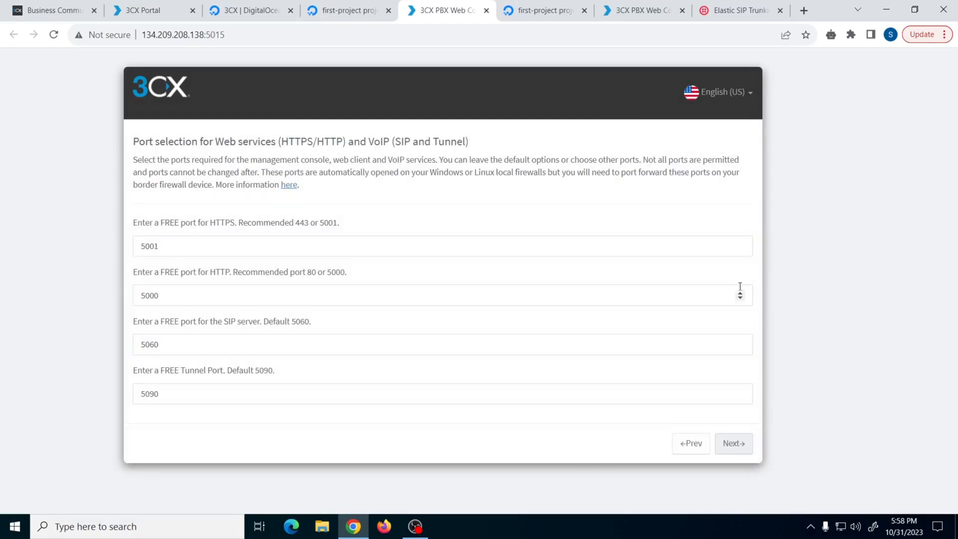
{"action": "left_click", "coordinate": [733, 444]}
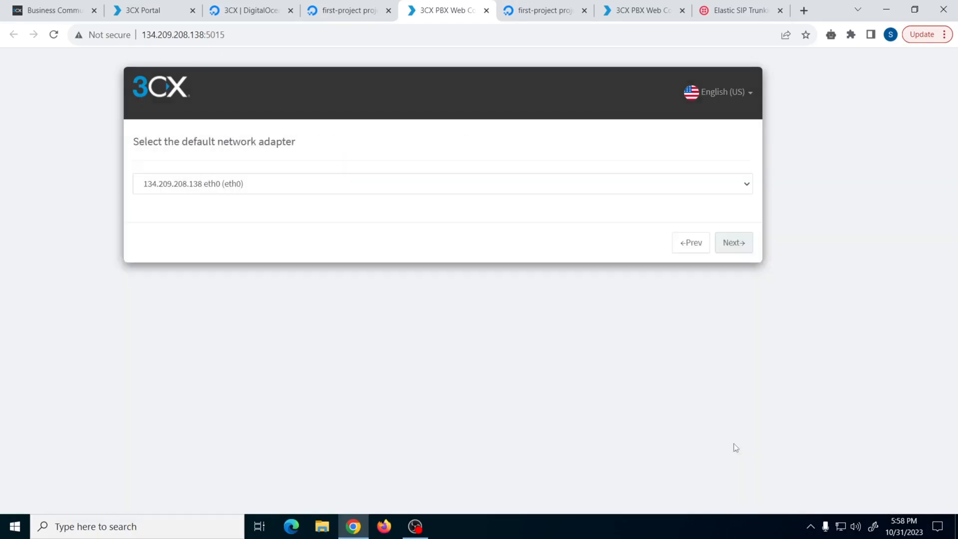
{"action": "left_click", "coordinate": [734, 243]}
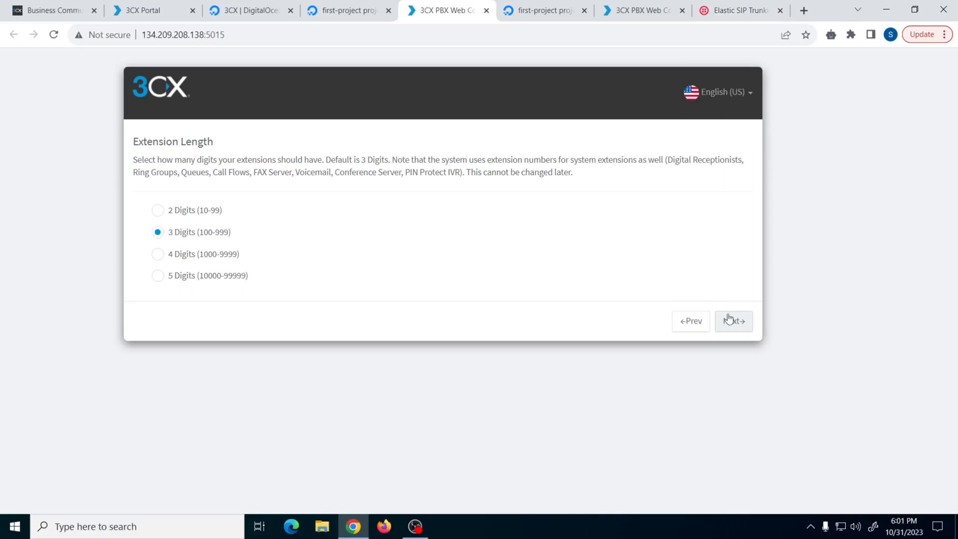
{"action": "mouse_move", "coordinate": [730, 321]}
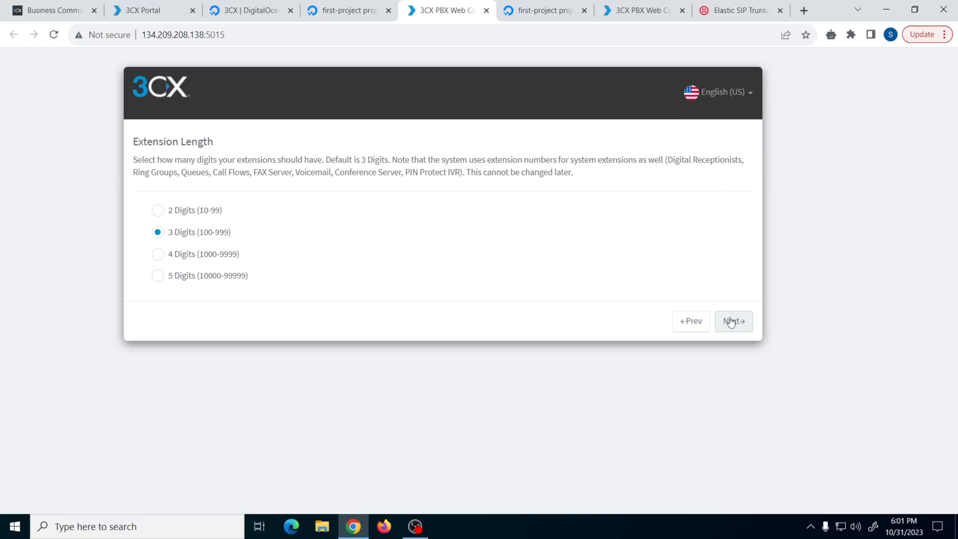
- Keep 3-digit extensions and US locale, set owner Invictus, allow North America calls, finish with English prompts
{"action": "left_click", "coordinate": [732, 320]}
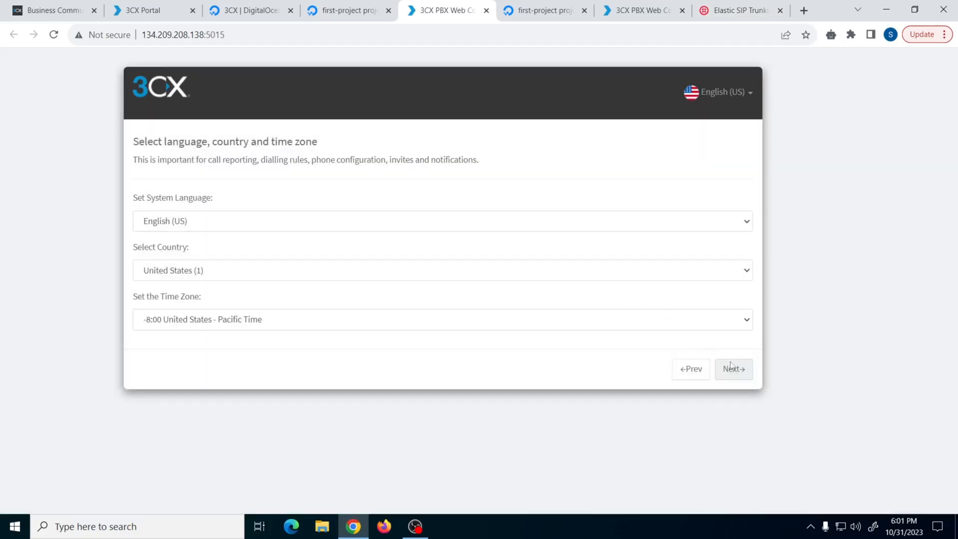
{"action": "left_click", "coordinate": [733, 368]}
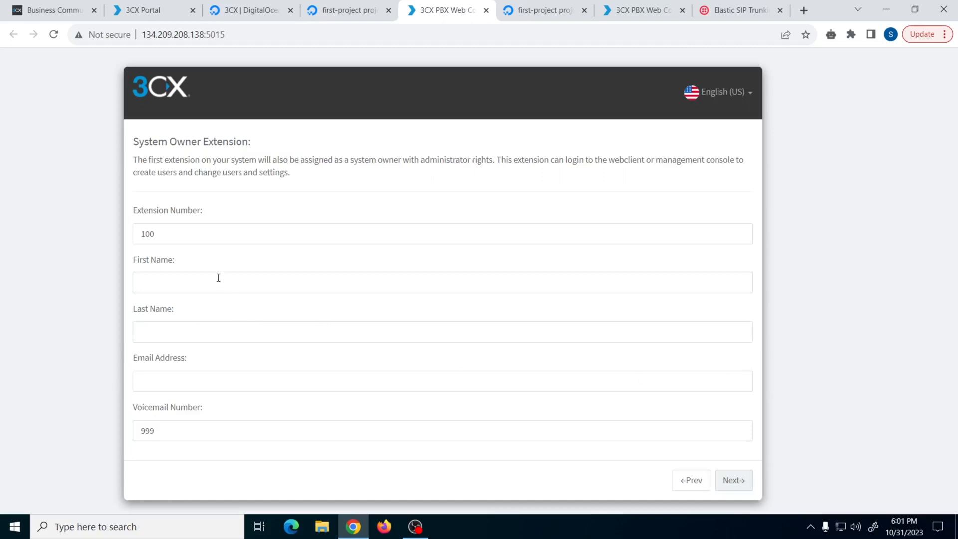
{"action": "type", "text": "Invictus"}
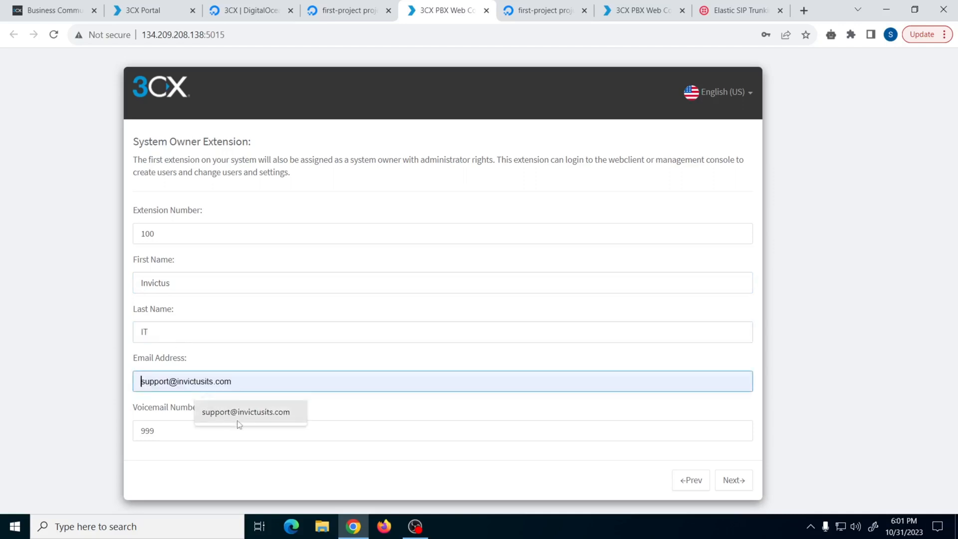
{"action": "left_click", "coordinate": [733, 480]}
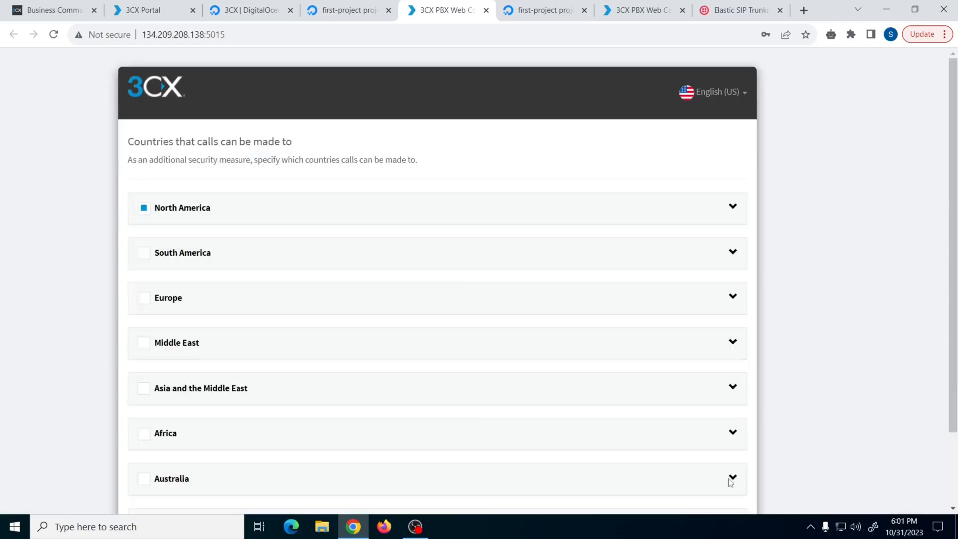
{"action": "left_click", "coordinate": [144, 253]}
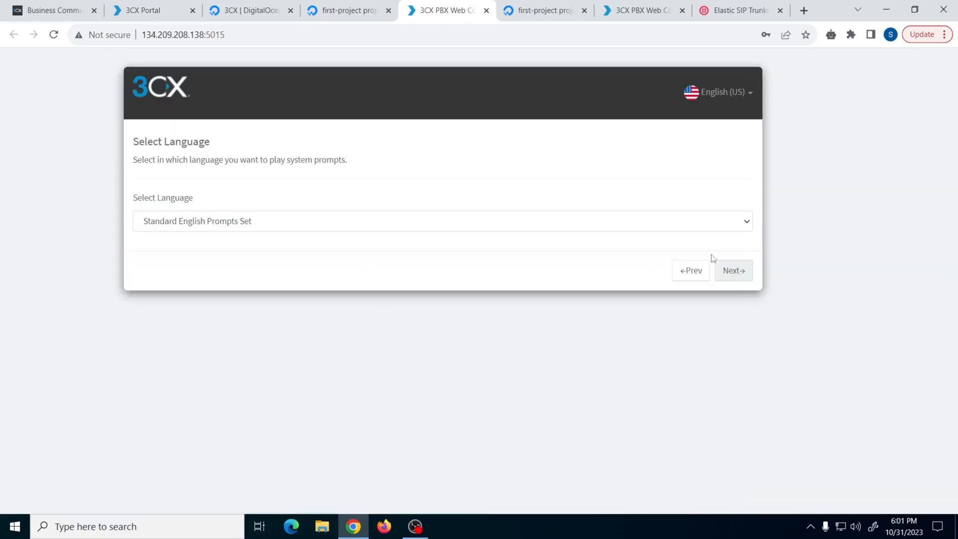
{"action": "left_click", "coordinate": [732, 270]}
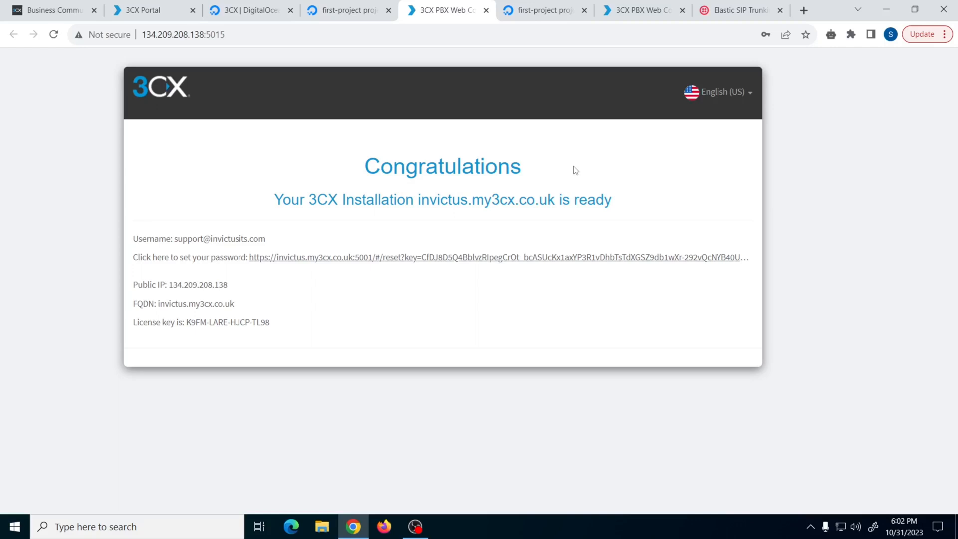
{"action": "mouse_move", "coordinate": [415, 249]}
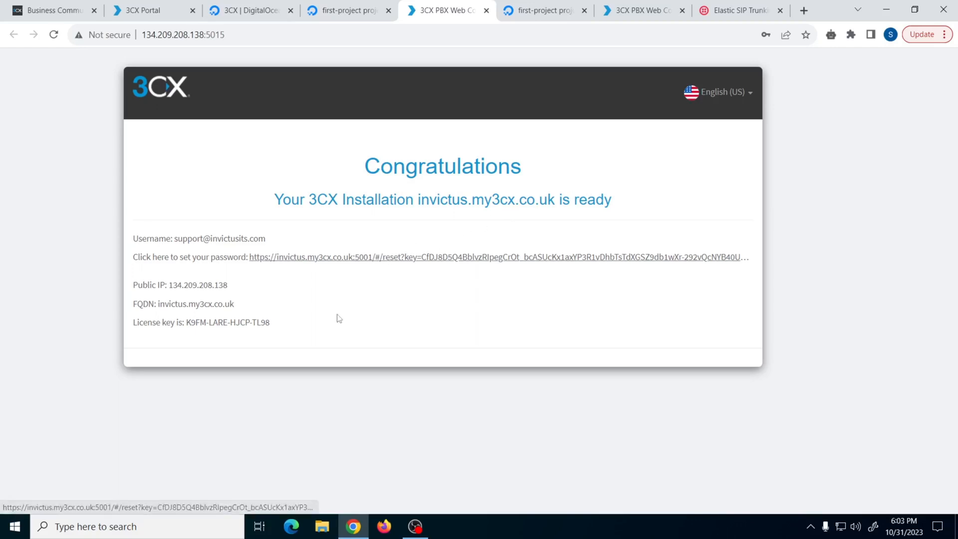
{"action": "mouse_move", "coordinate": [290, 261]}
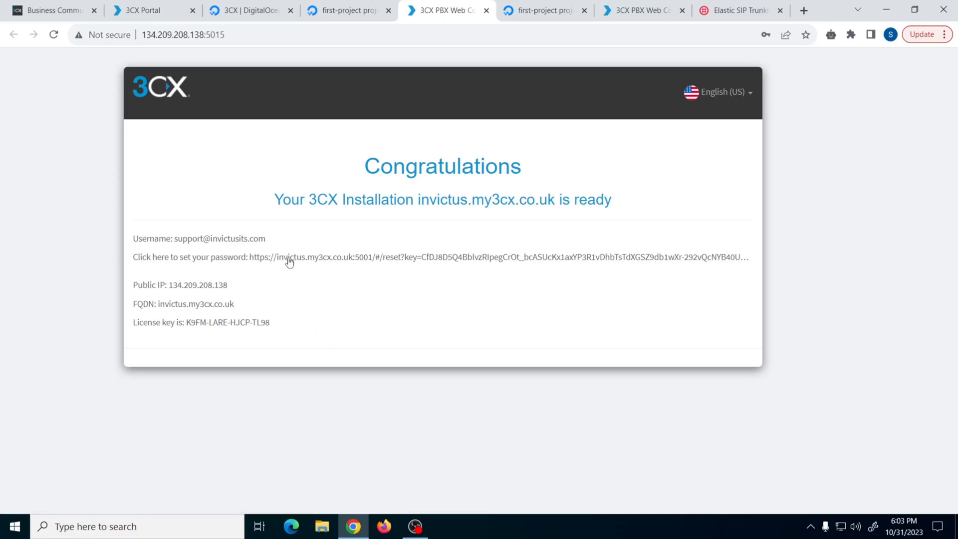
{"action": "mouse_move", "coordinate": [318, 264]}
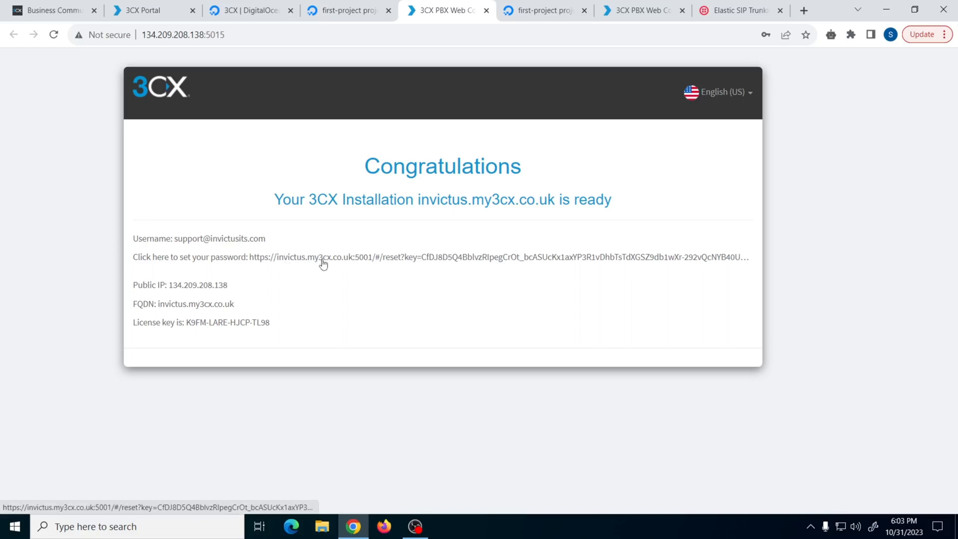
{"action": "mouse_move", "coordinate": [280, 274]}
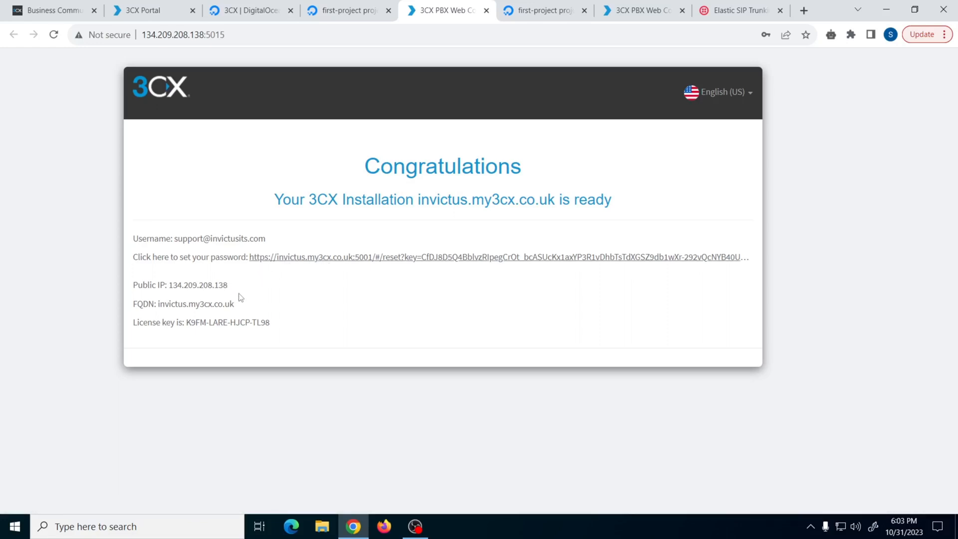
- Select the FQDN invictus.my3cx.co.uk and start a new browser tab for it
{"action": "double_click", "coordinate": [196, 303]}
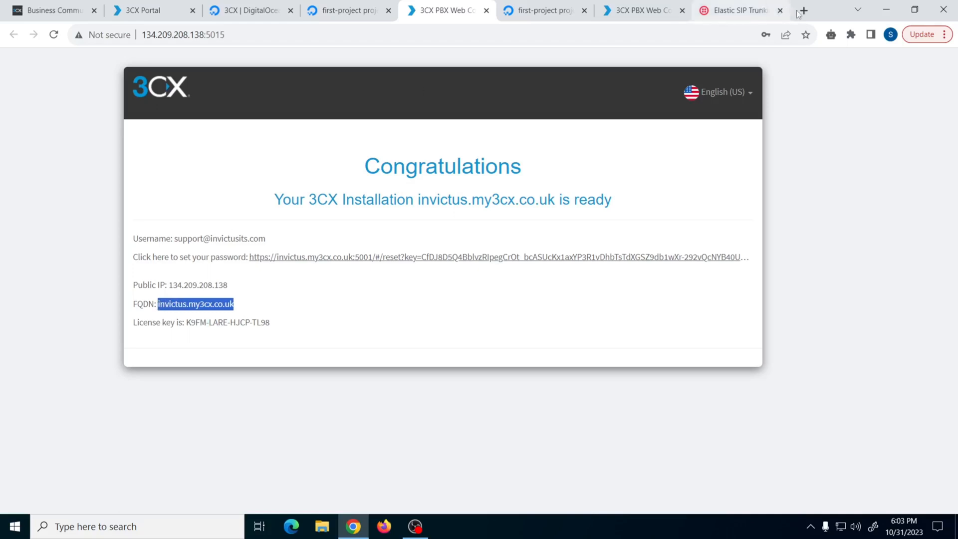
{"action": "left_click", "coordinate": [802, 10]}
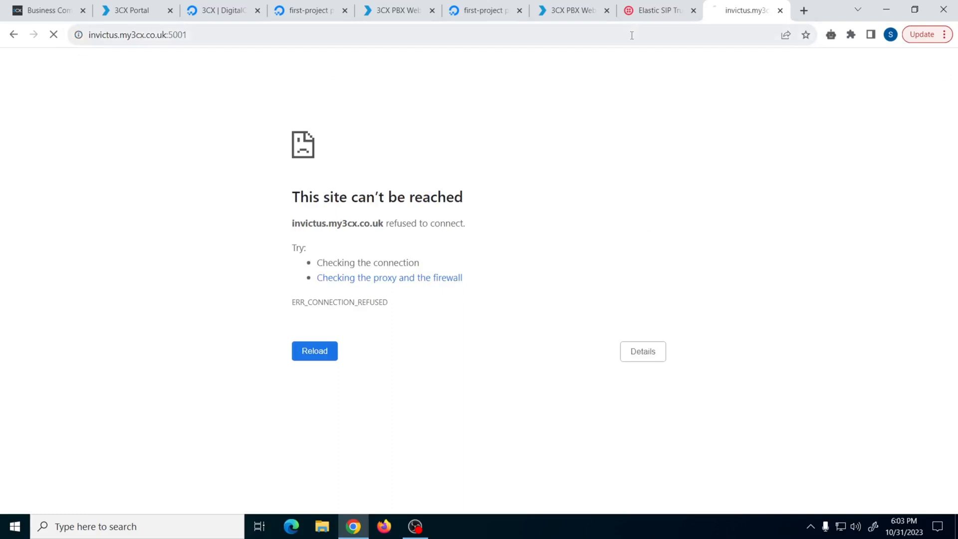
- Log into the 3CX Management Console as Admin and dismiss the app prompt
{"action": "left_click", "coordinate": [314, 351]}
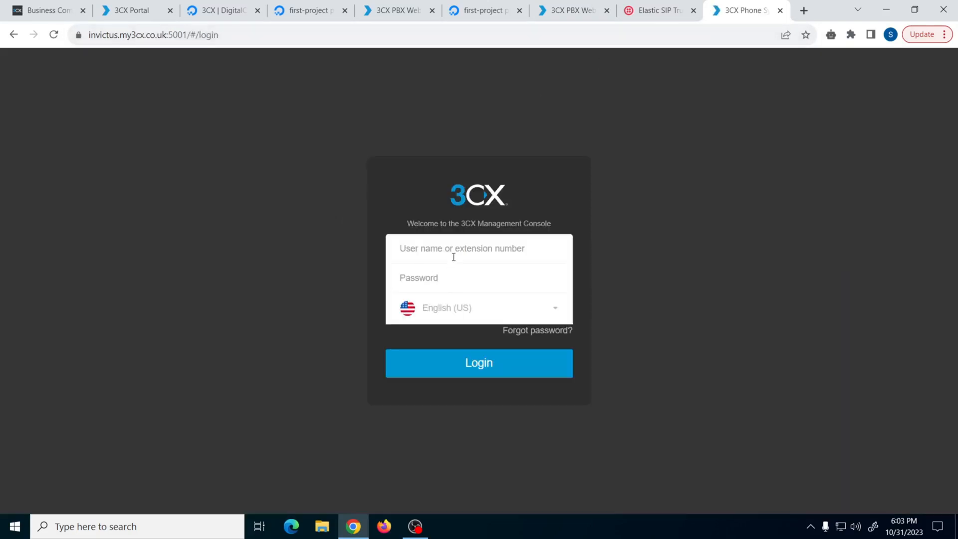
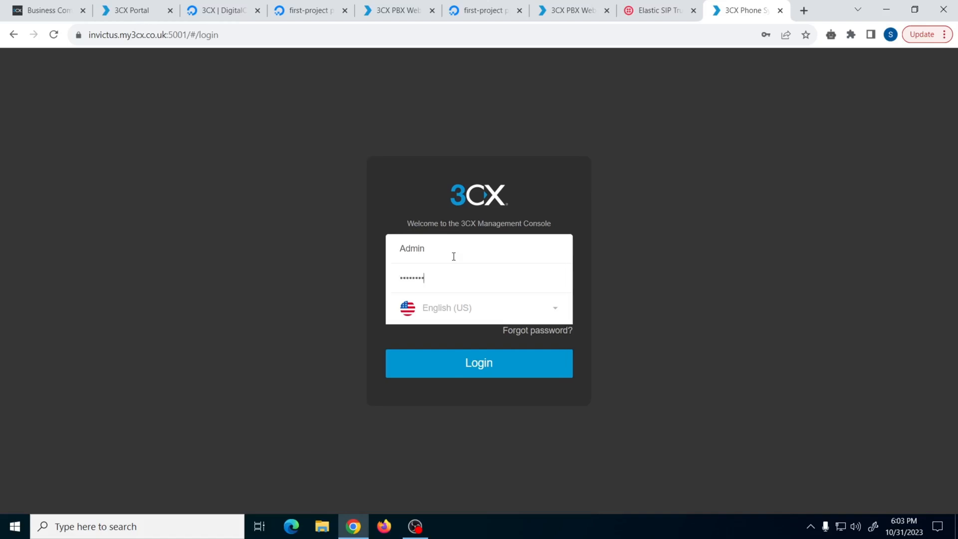
{"action": "left_click", "coordinate": [478, 363]}
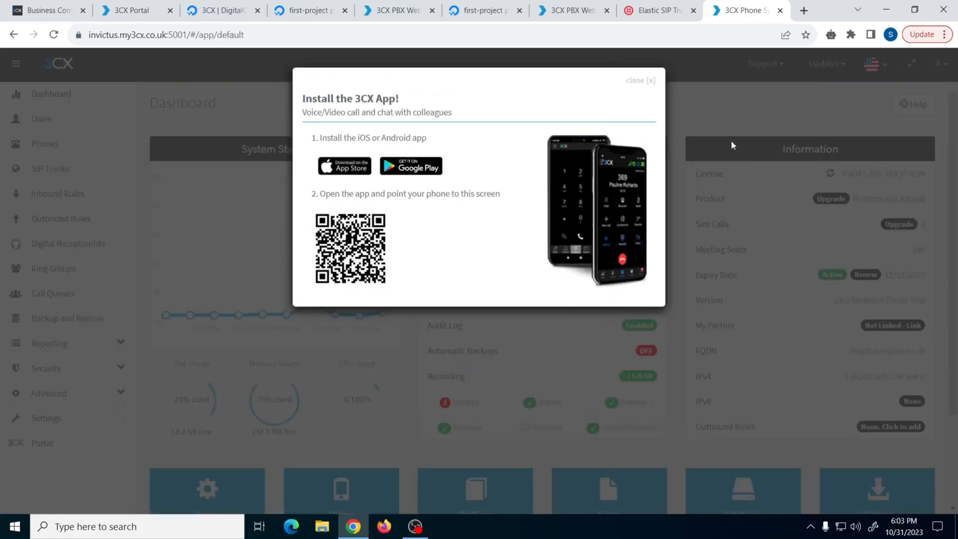
{"action": "left_click", "coordinate": [640, 80]}
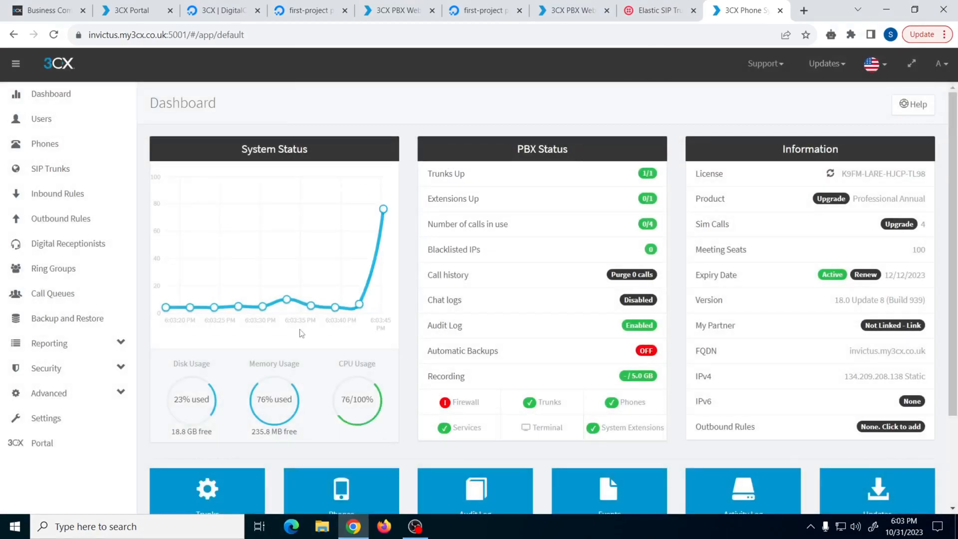
- Run the firewall check, then return to the dashboard
{"action": "left_click", "coordinate": [459, 403]}
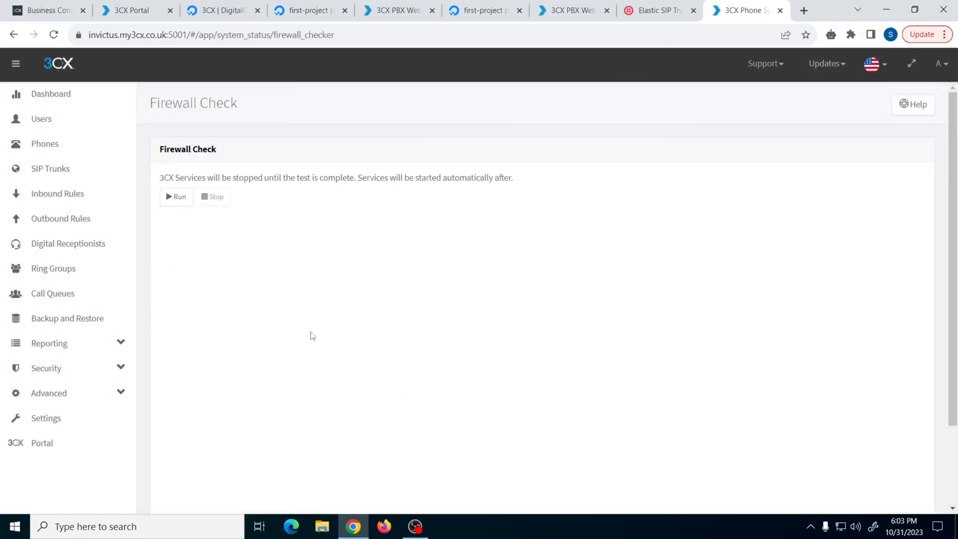
{"action": "left_click", "coordinate": [176, 197]}
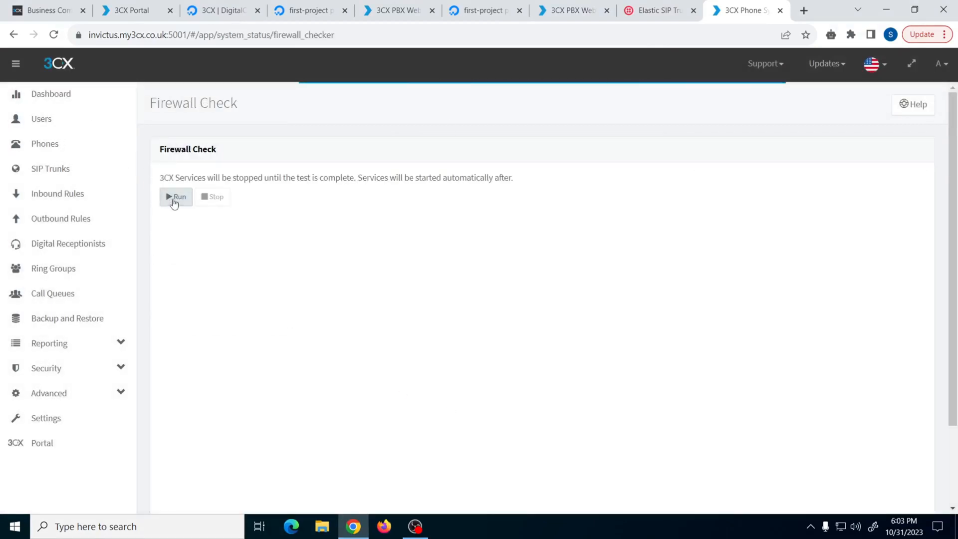
{"action": "left_click", "coordinate": [176, 196]}
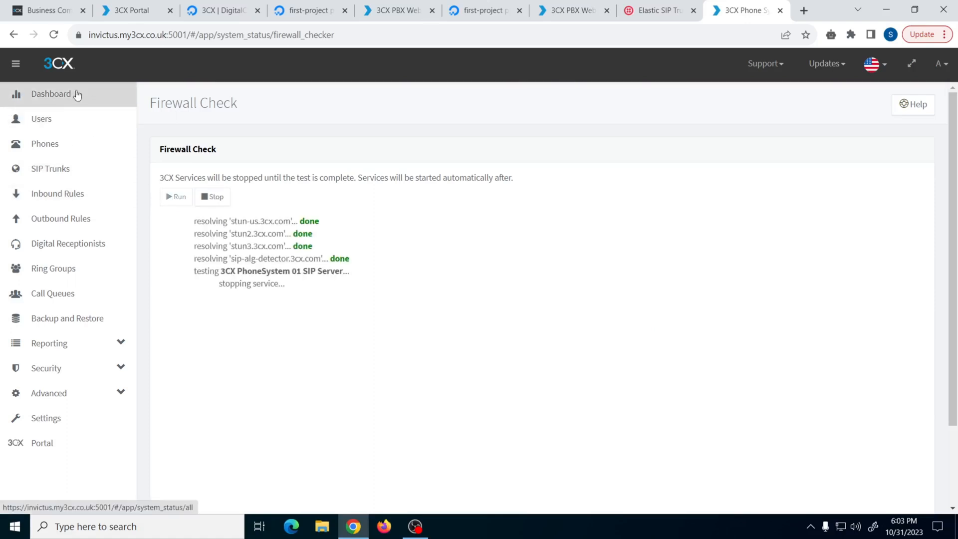
{"action": "left_click", "coordinate": [51, 94]}
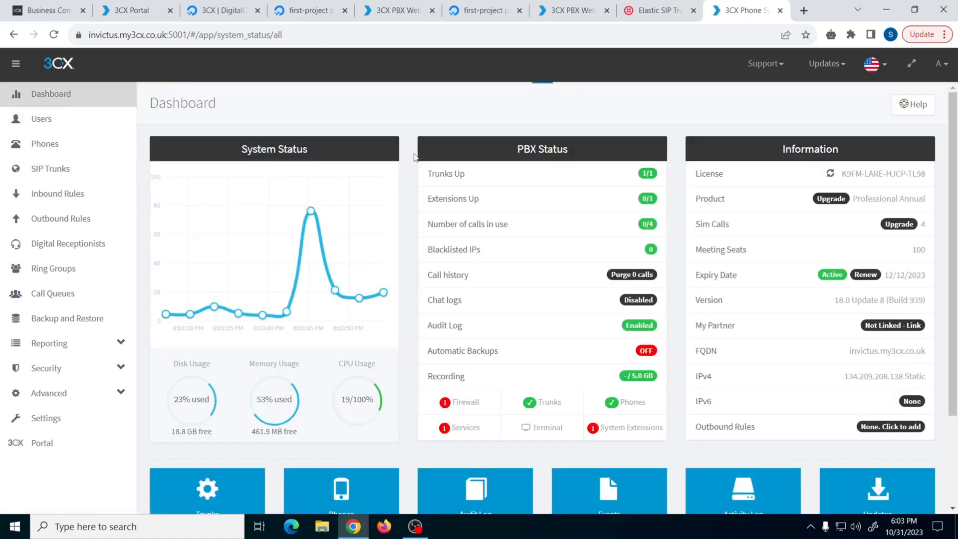